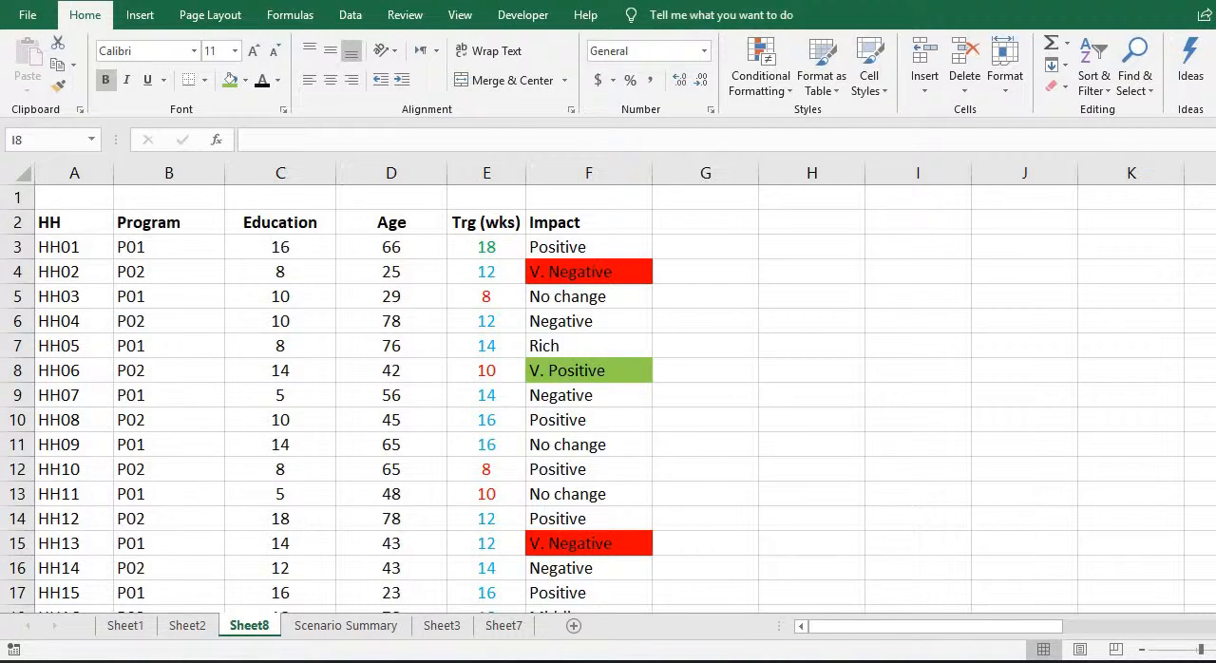
pyautogui.moveTo(344, 271)
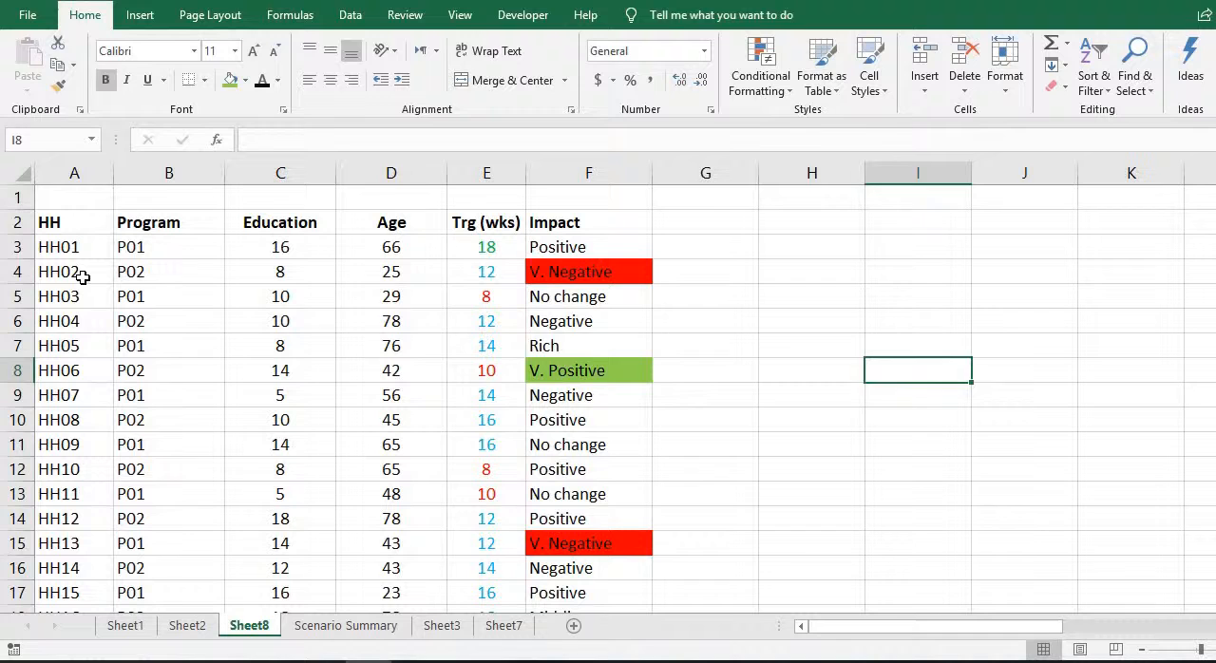
# Point out the Program, Education and Age columns of the household table
pyautogui.click(169, 222)
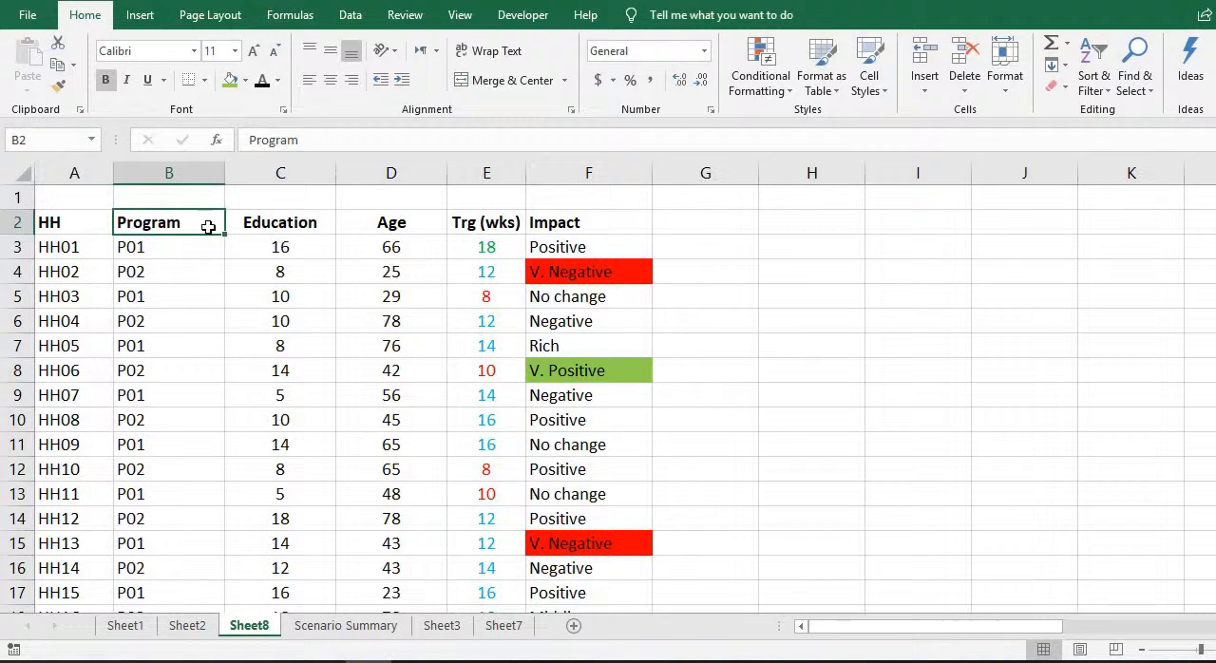
pyautogui.click(280, 222)
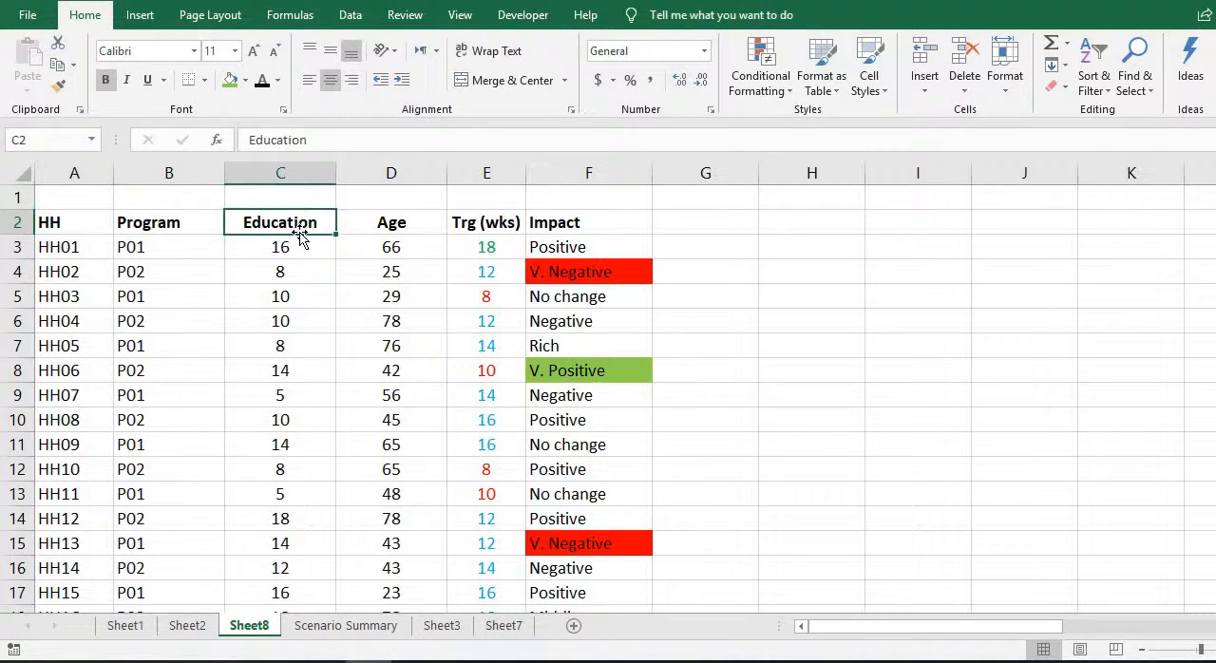
pyautogui.moveTo(298, 274)
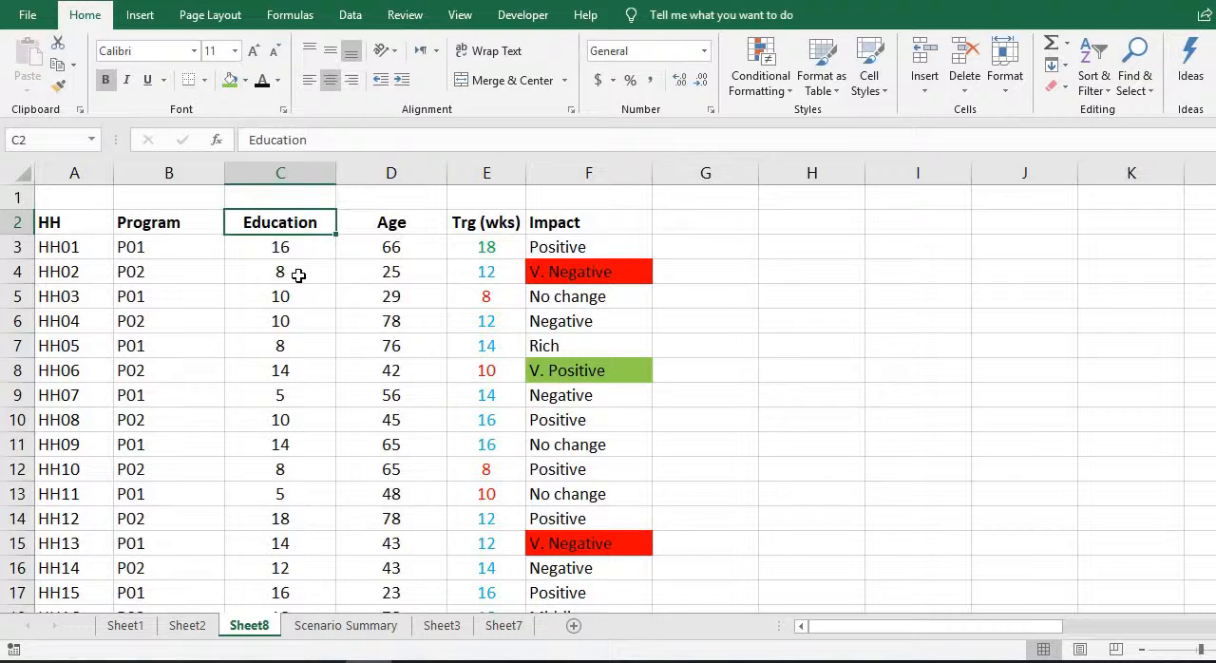
pyautogui.moveTo(384, 252)
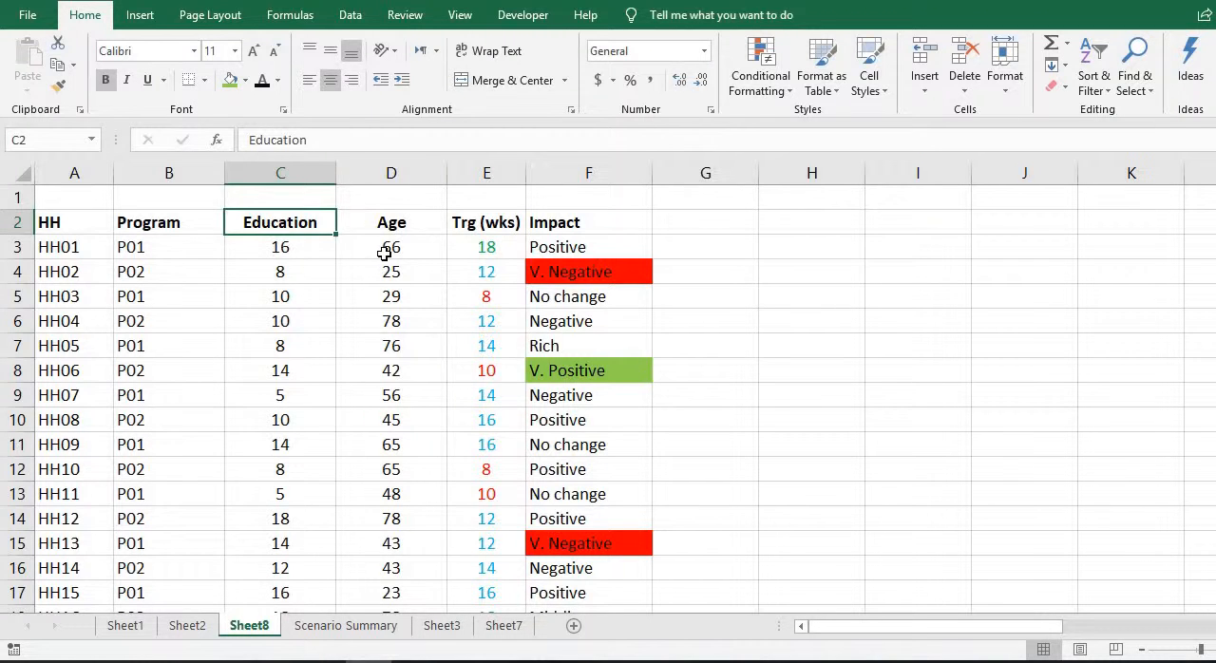
pyautogui.click(391, 295)
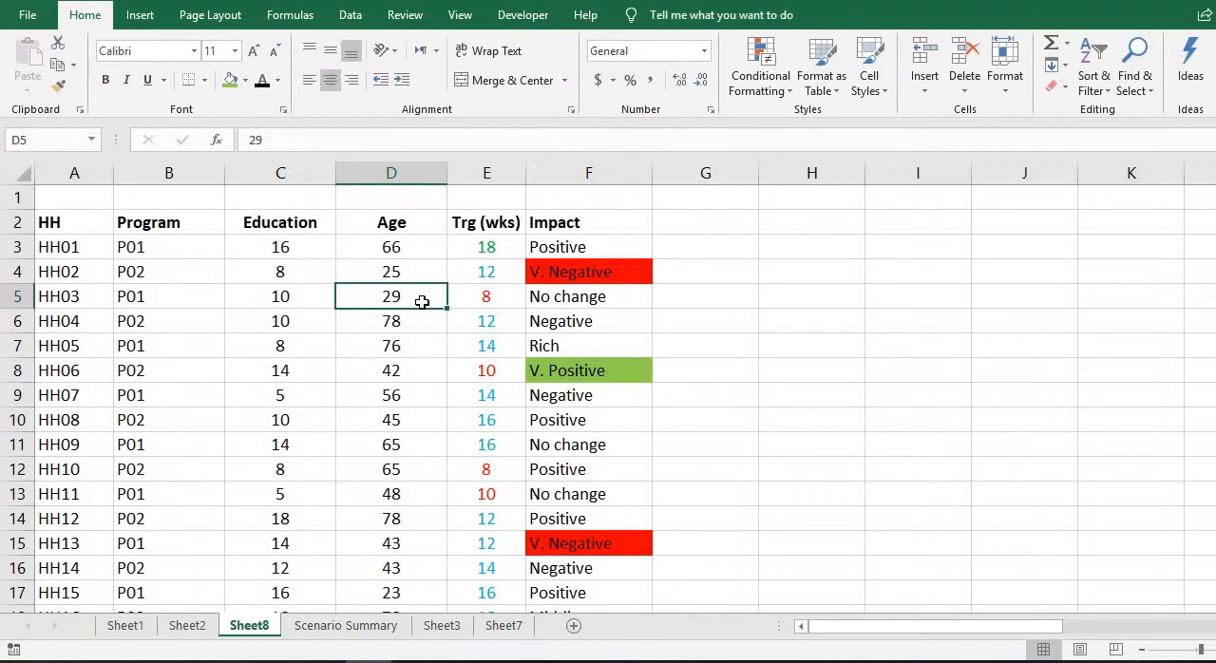
pyautogui.moveTo(495, 264)
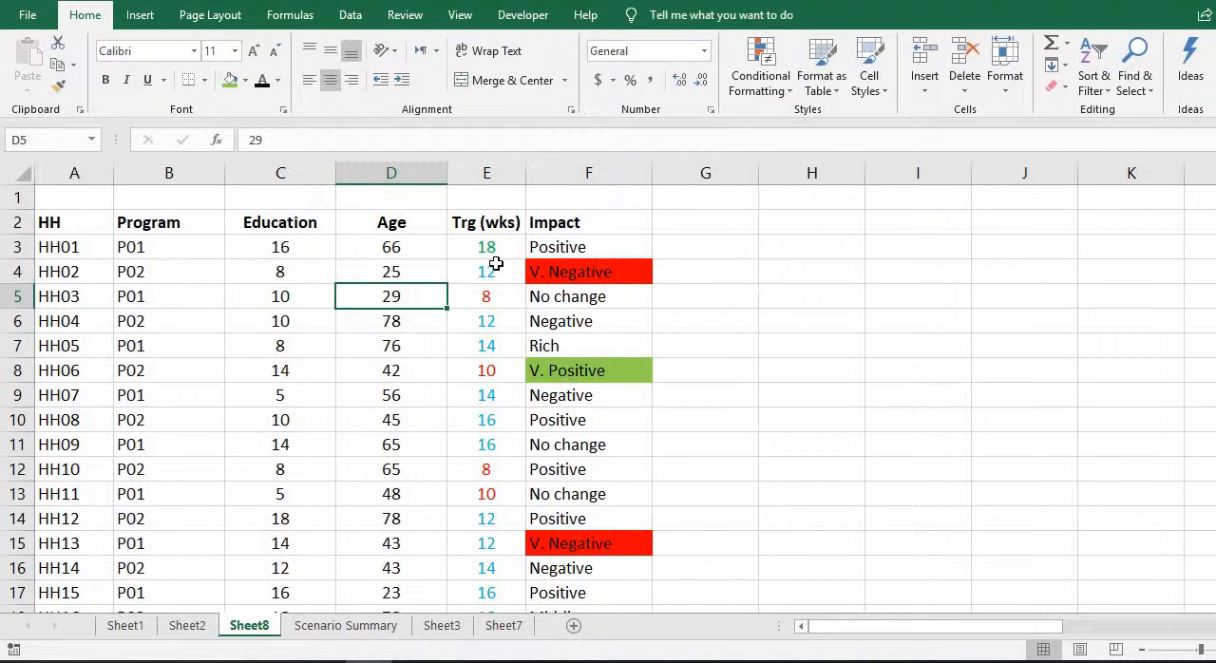
pyautogui.moveTo(500, 233)
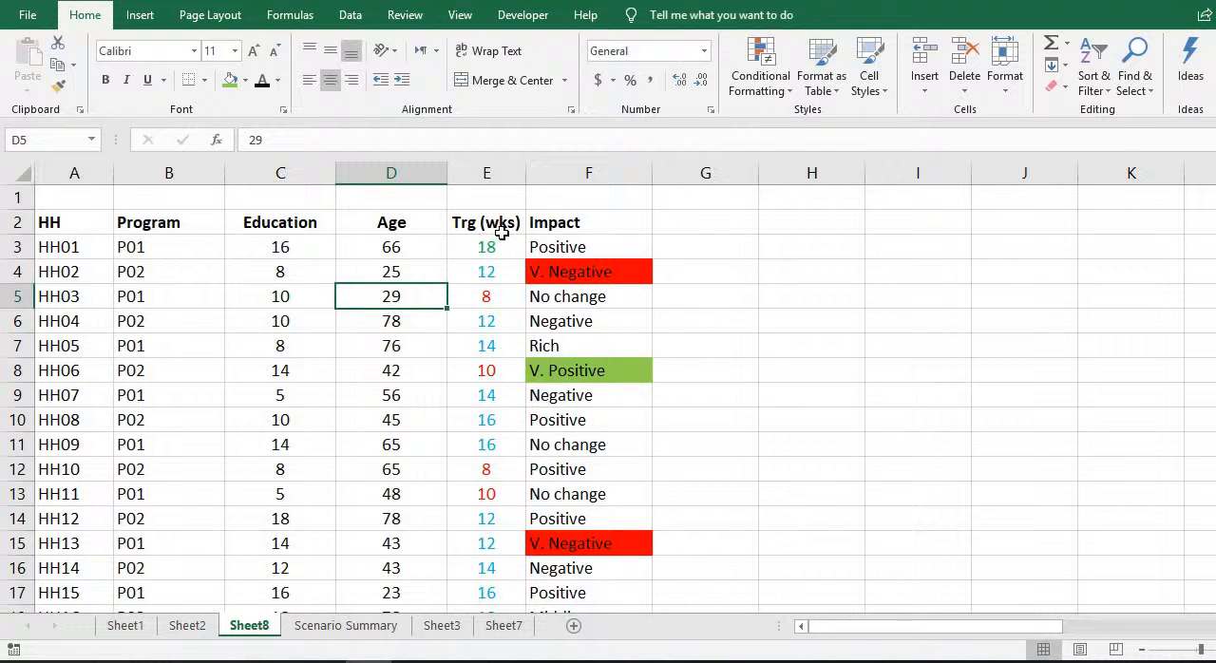
pyautogui.moveTo(500, 288)
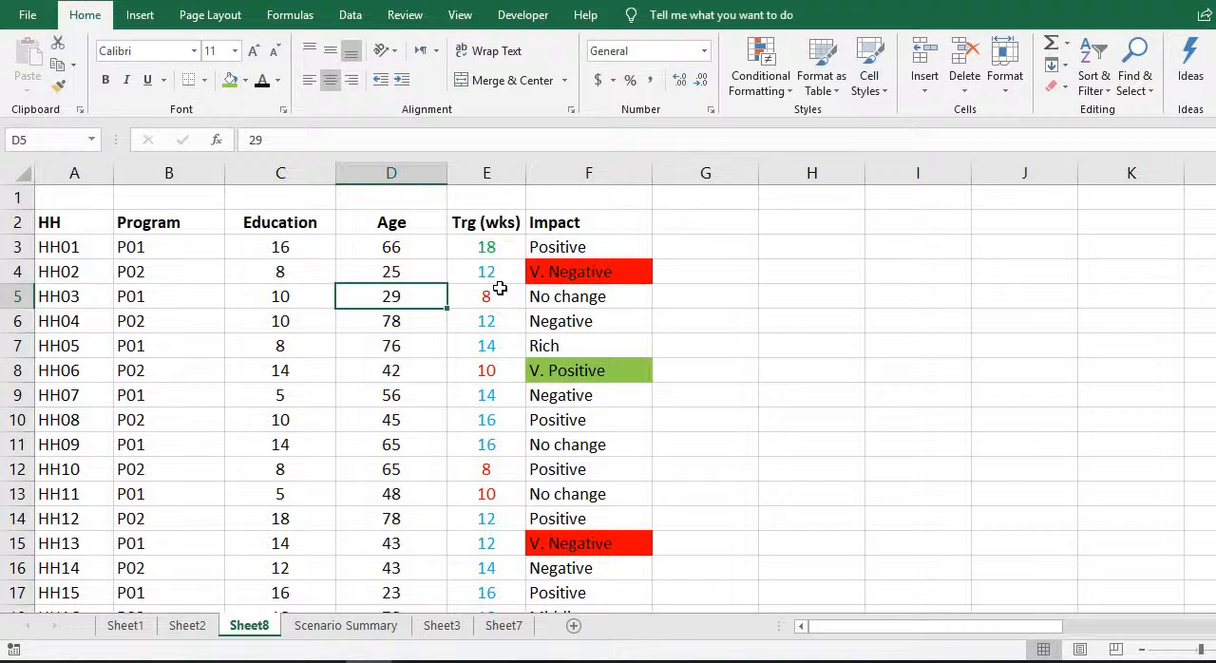
pyautogui.moveTo(578, 314)
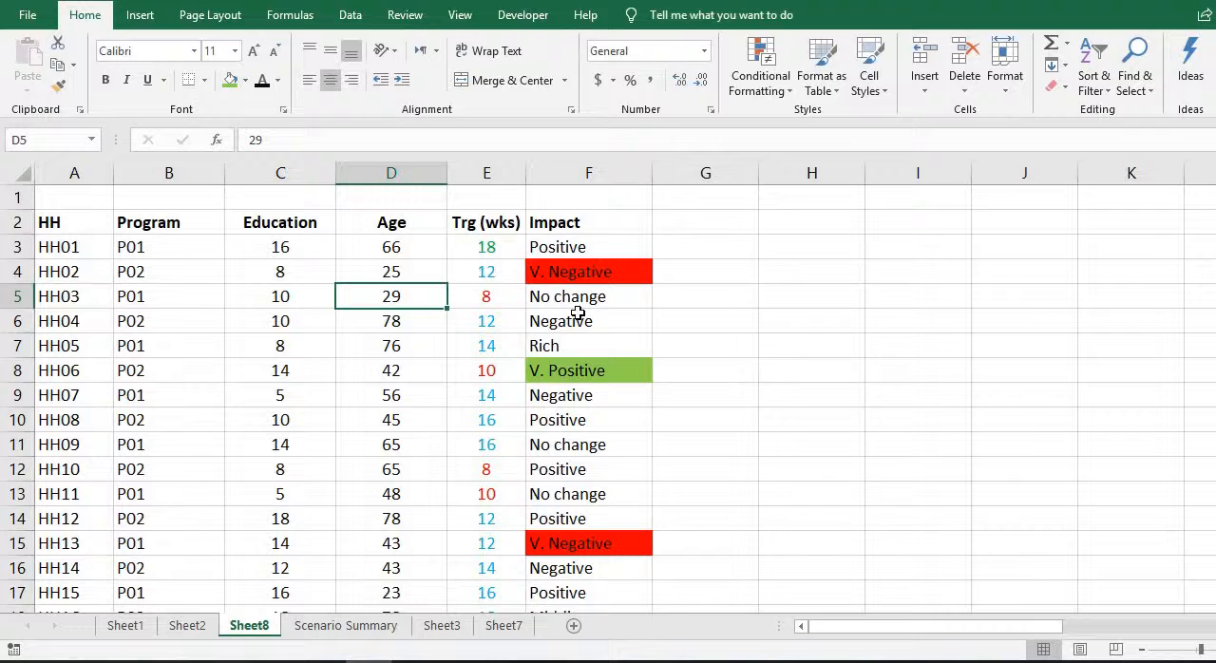
pyautogui.moveTo(329, 316)
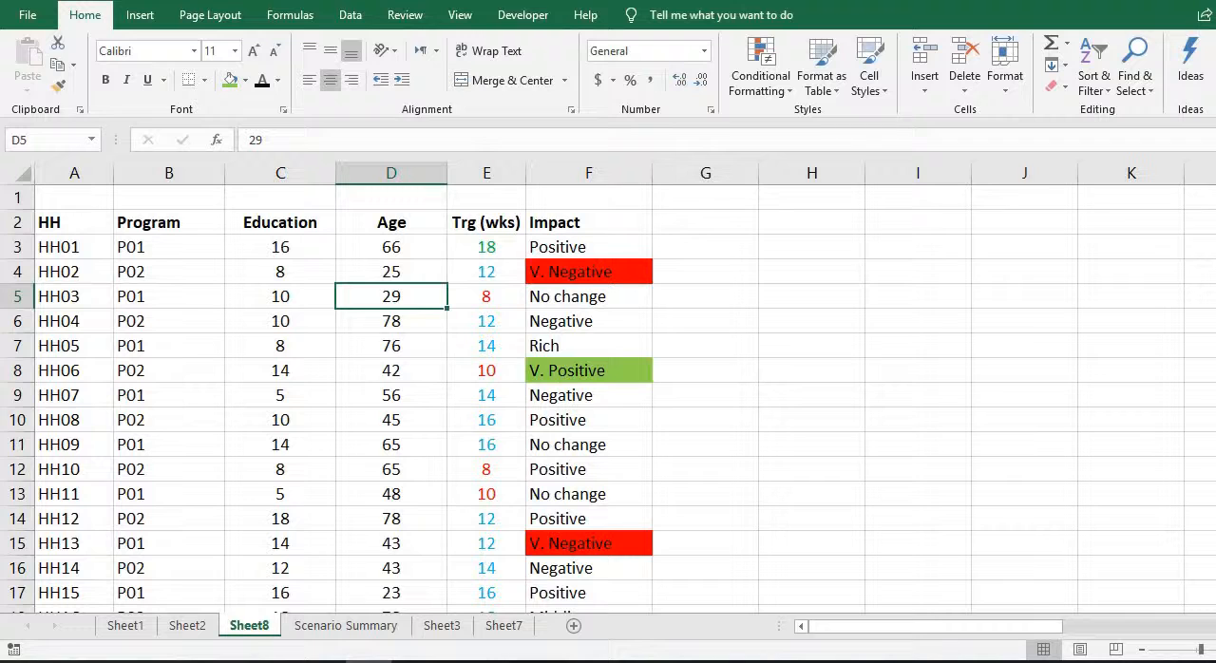
pyautogui.moveTo(75, 246)
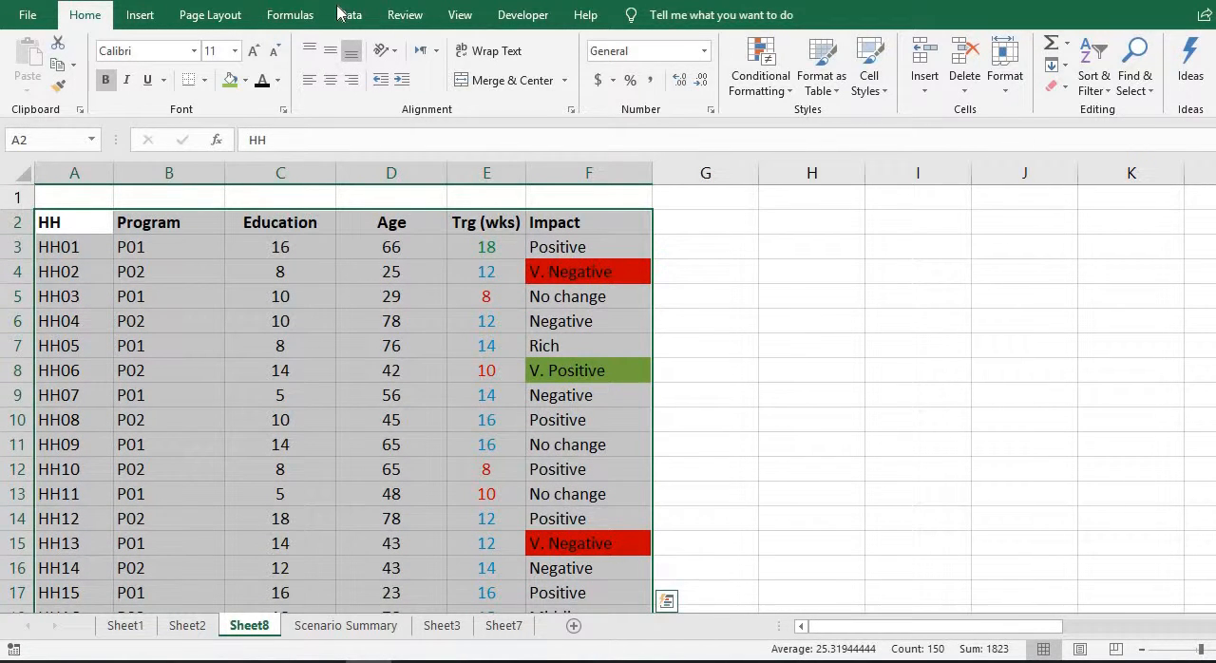
# Bring up the Sort dialog from the Data ribbon for the selected table
pyautogui.click(350, 14)
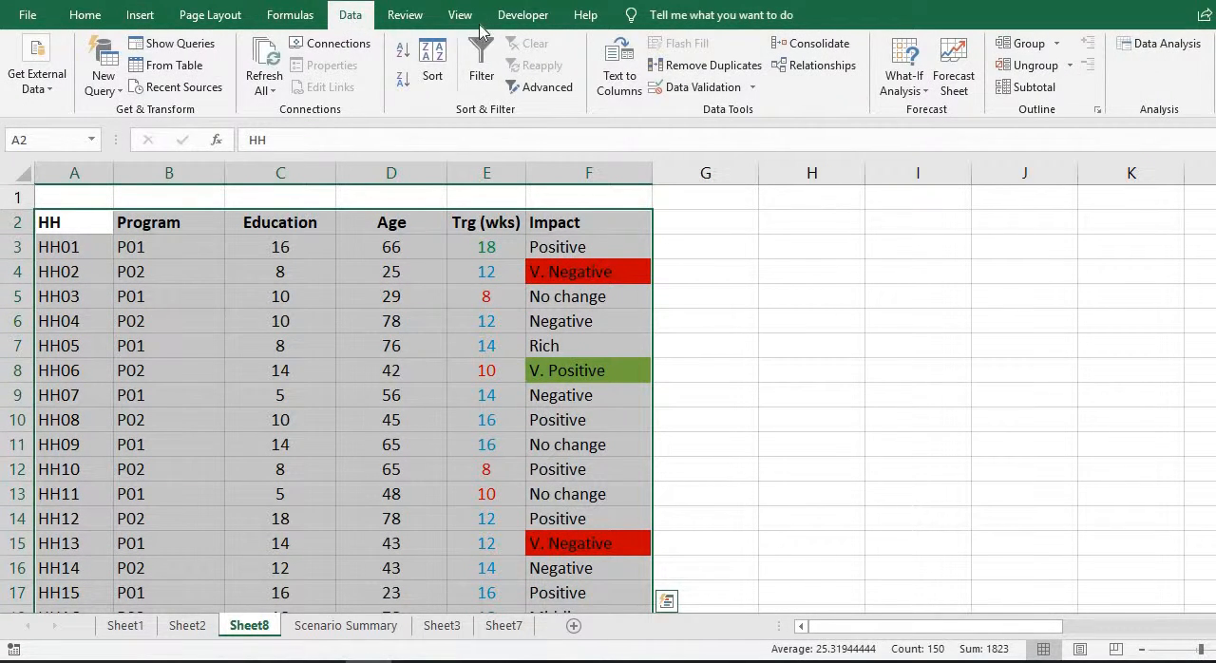
pyautogui.click(433, 57)
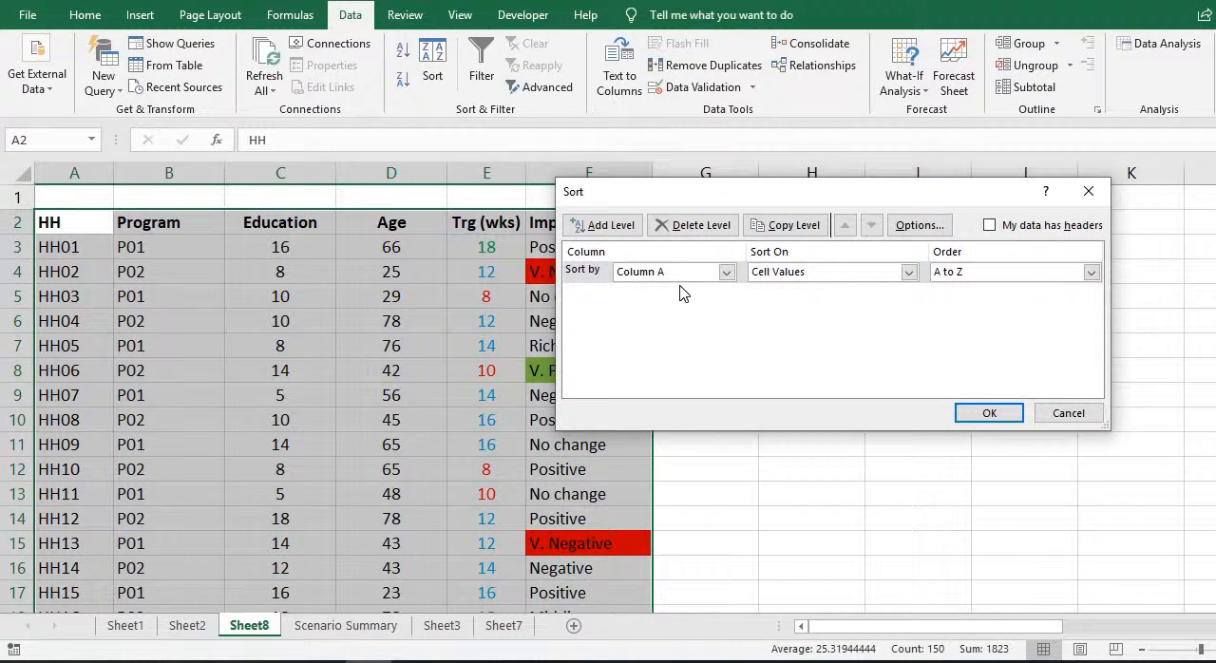
pyautogui.moveTo(966, 314)
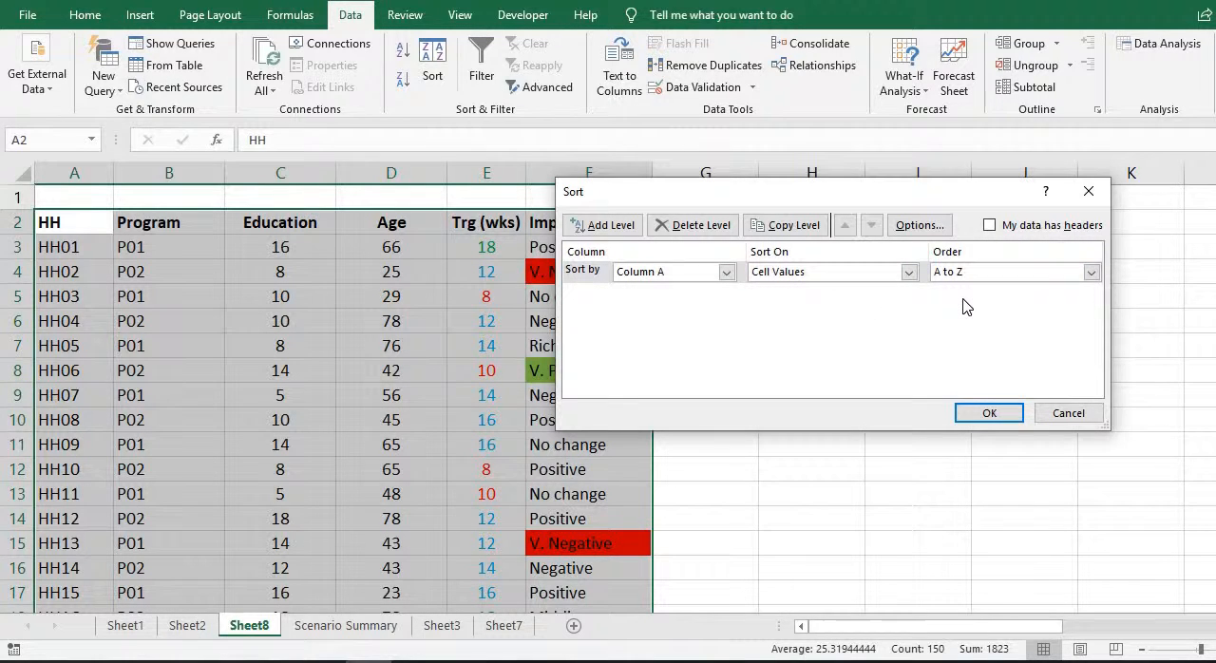
pyautogui.moveTo(610, 225)
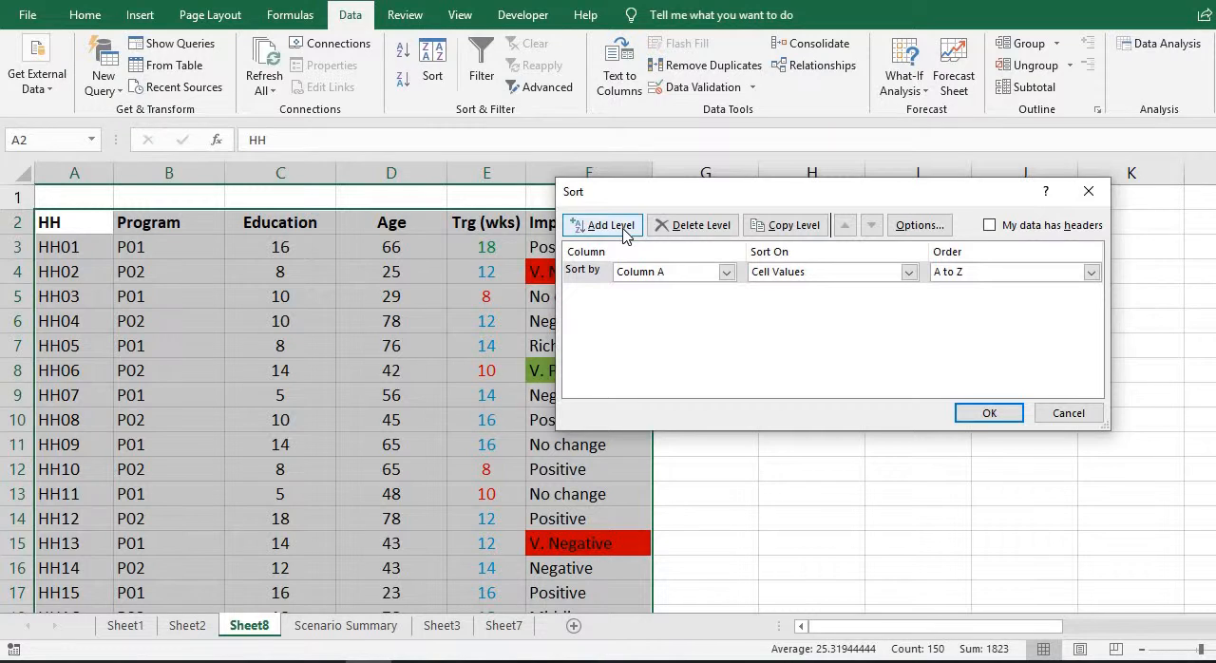
# Add sort levels so three exist, leaving the Sort by column list unchanged
pyautogui.click(608, 226)
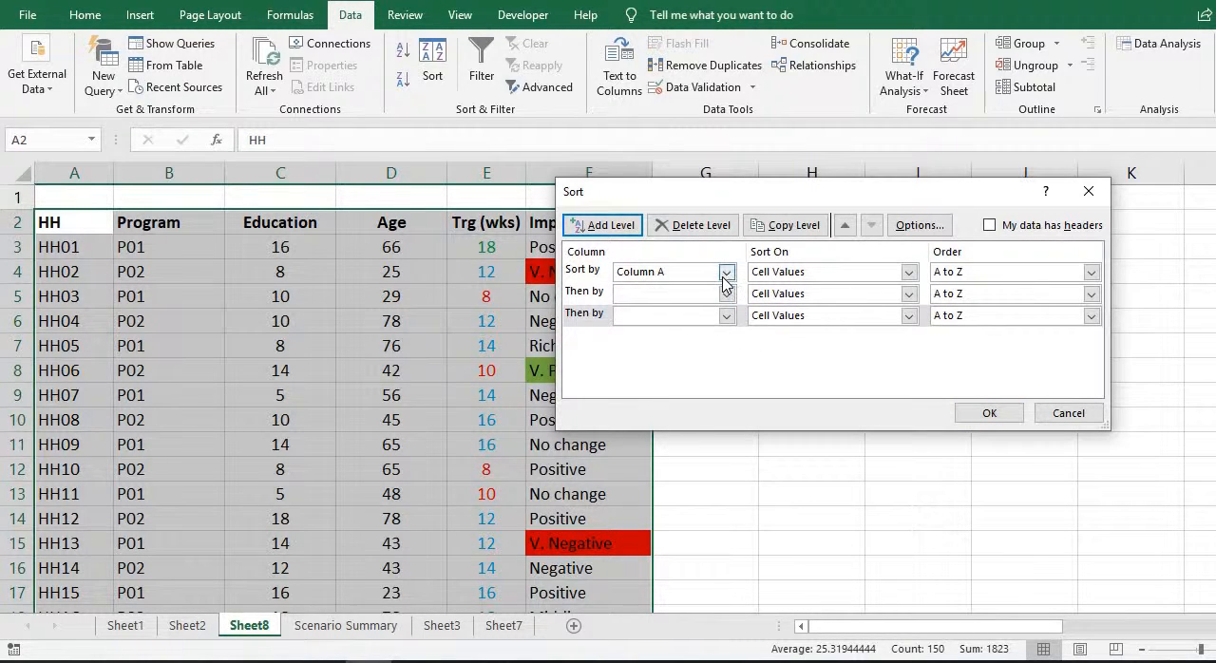
pyautogui.click(726, 271)
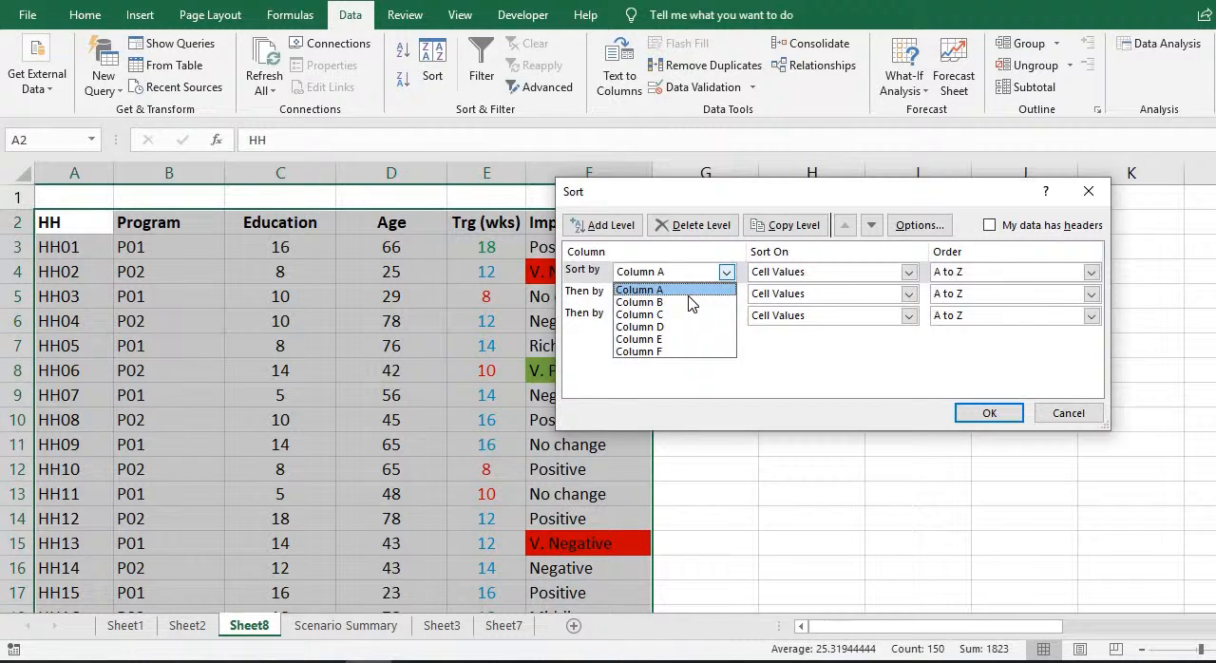
pyautogui.moveTo(675, 302)
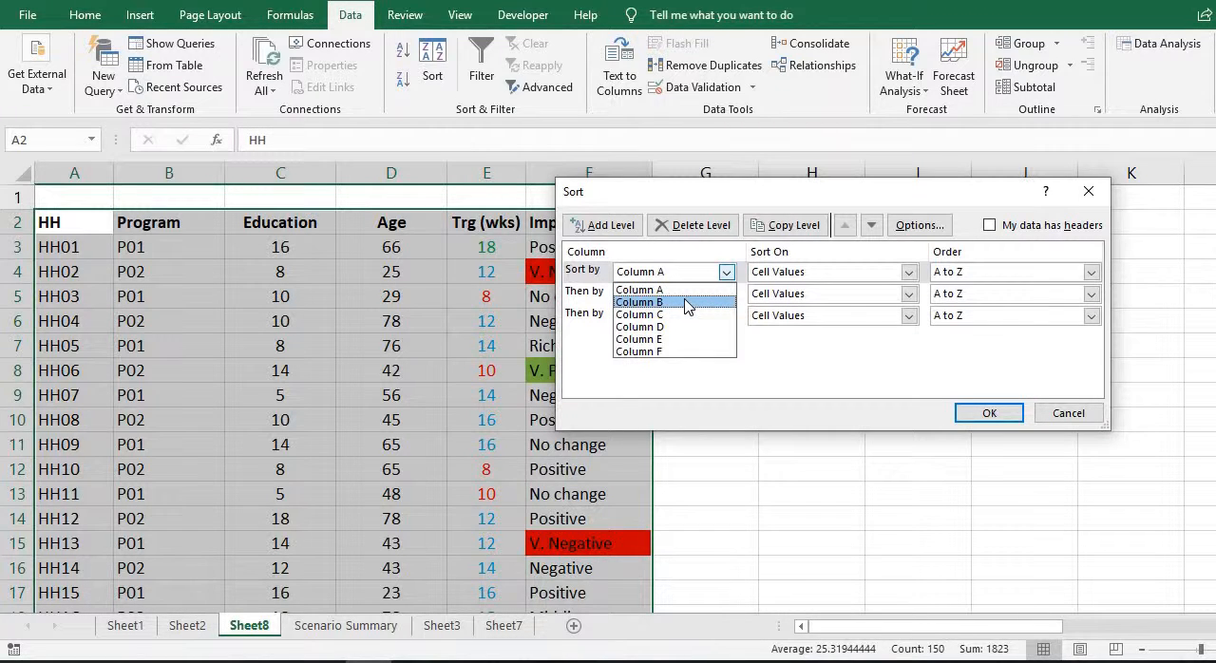
pyautogui.click(639, 289)
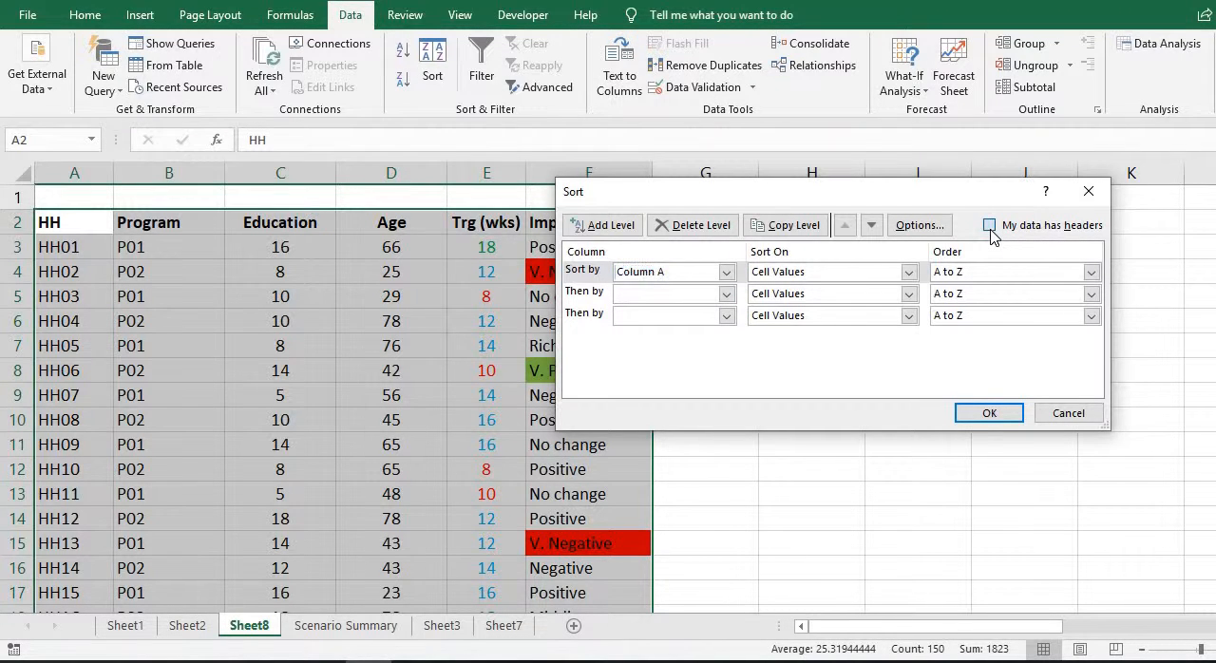
# Enable My data has headers and sort by Program, then by Education smallest to largest
pyautogui.click(989, 225)
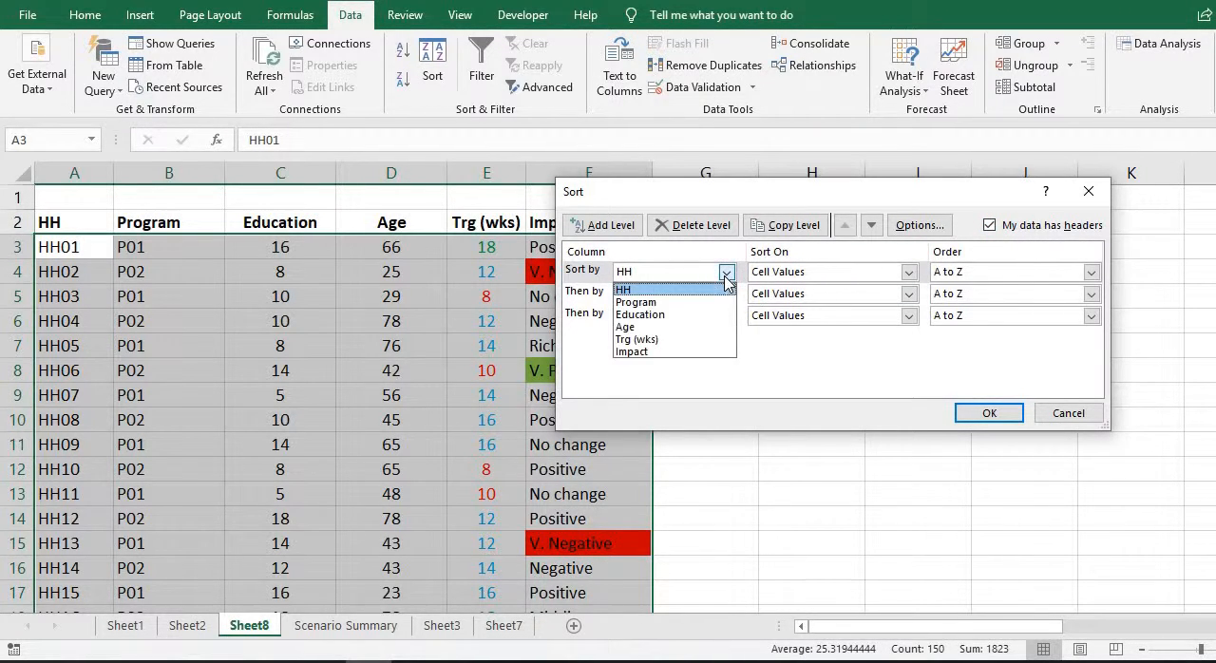
pyautogui.click(636, 301)
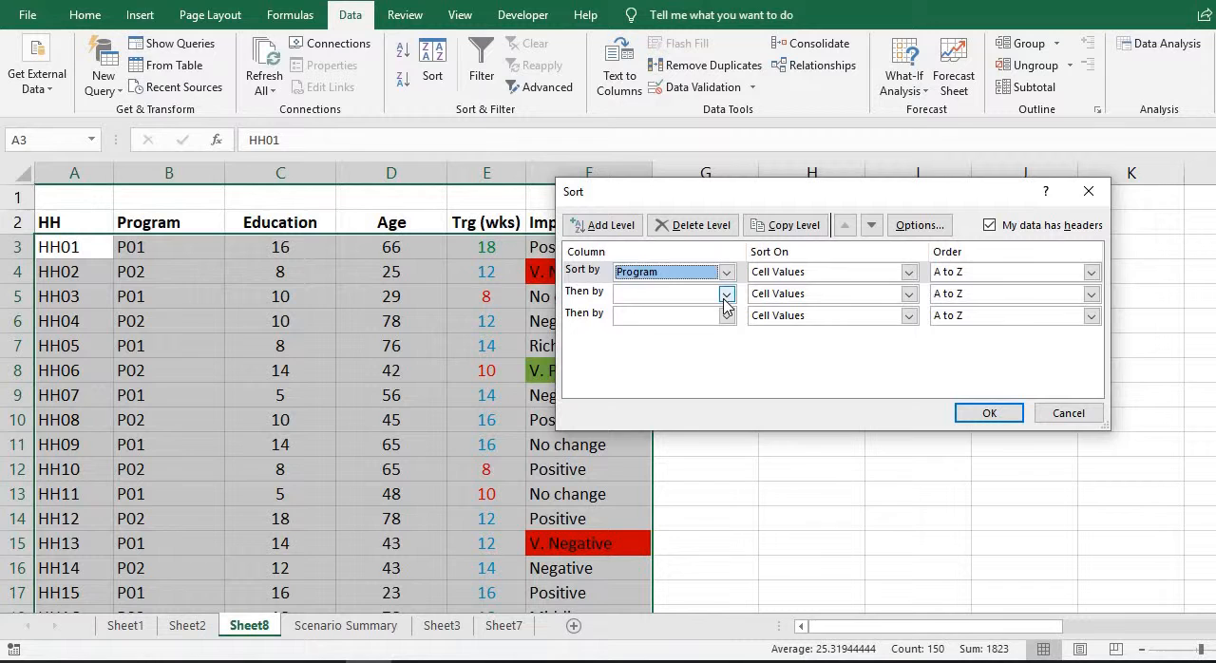
pyautogui.click(726, 292)
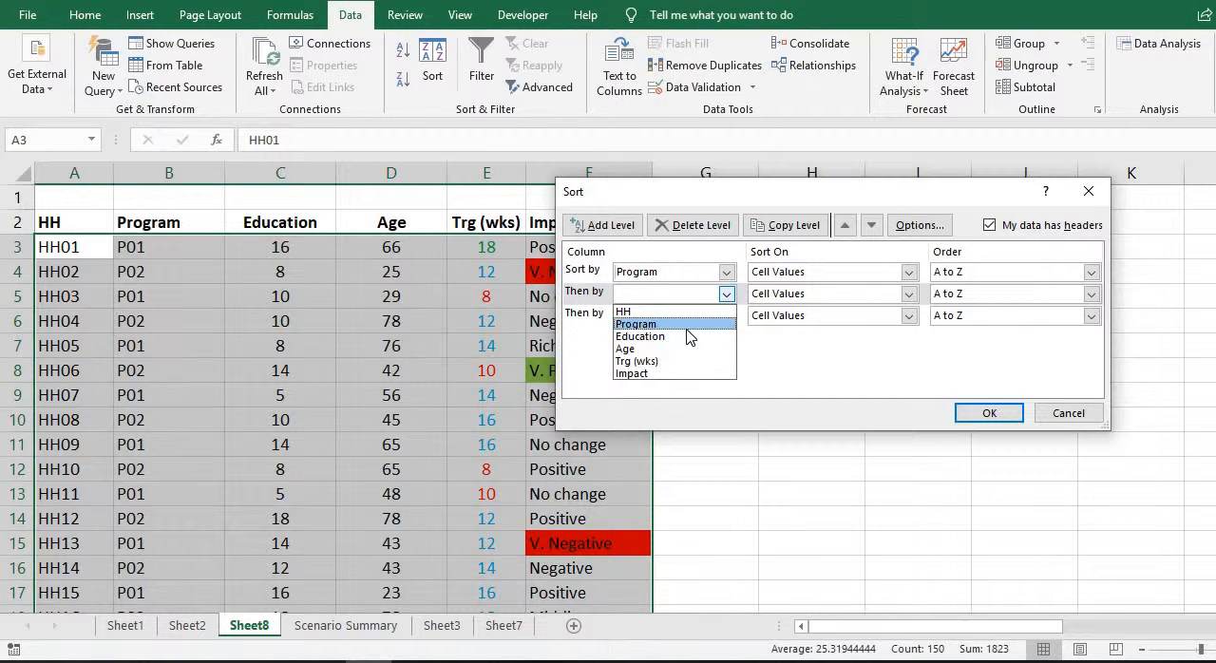
pyautogui.click(640, 336)
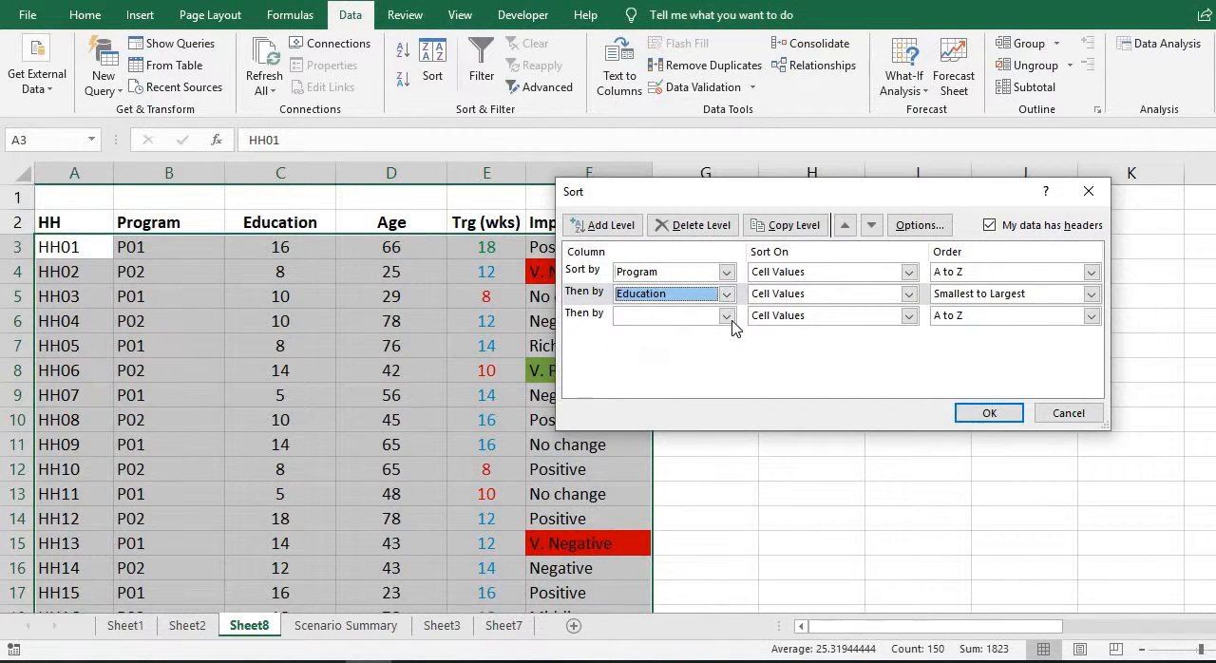
pyautogui.moveTo(504, 299)
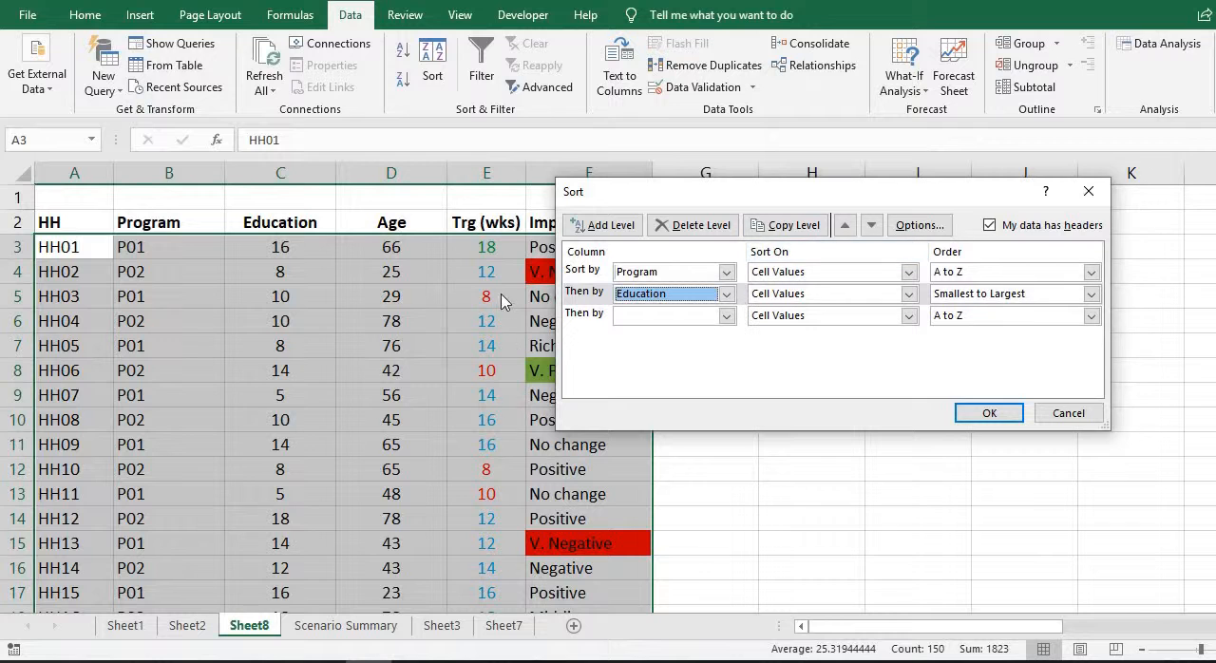
pyautogui.moveTo(504, 356)
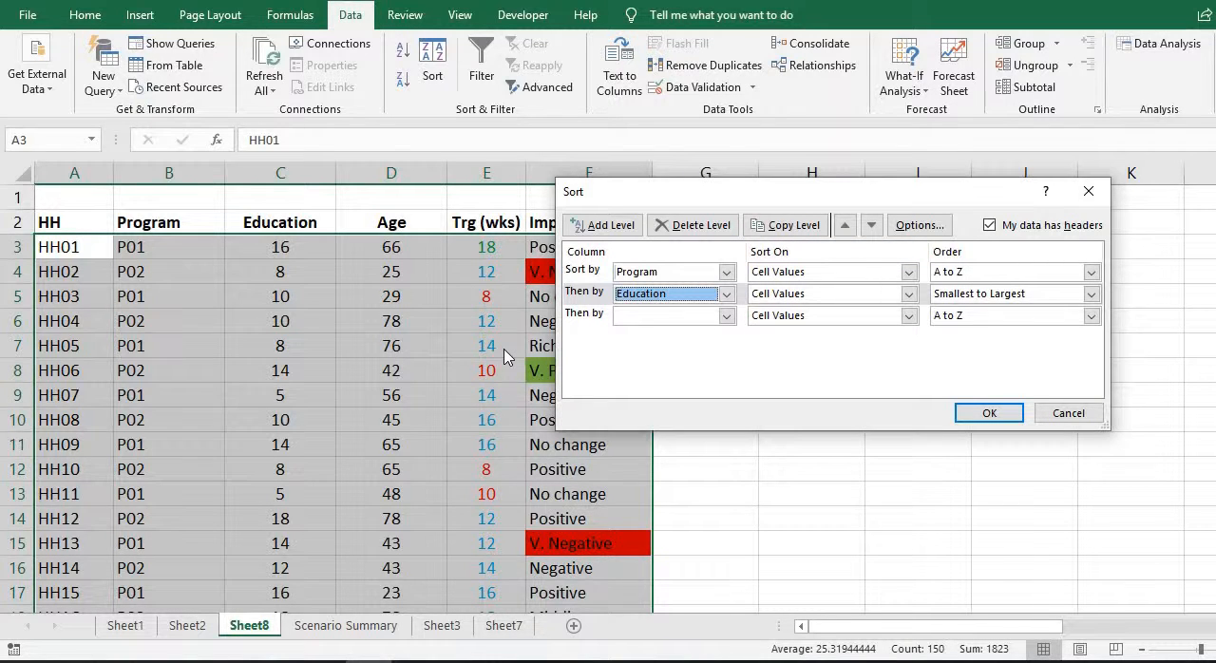
# Set the third level to Trg (wks) and keep the Program level sorting on cell values
pyautogui.click(726, 316)
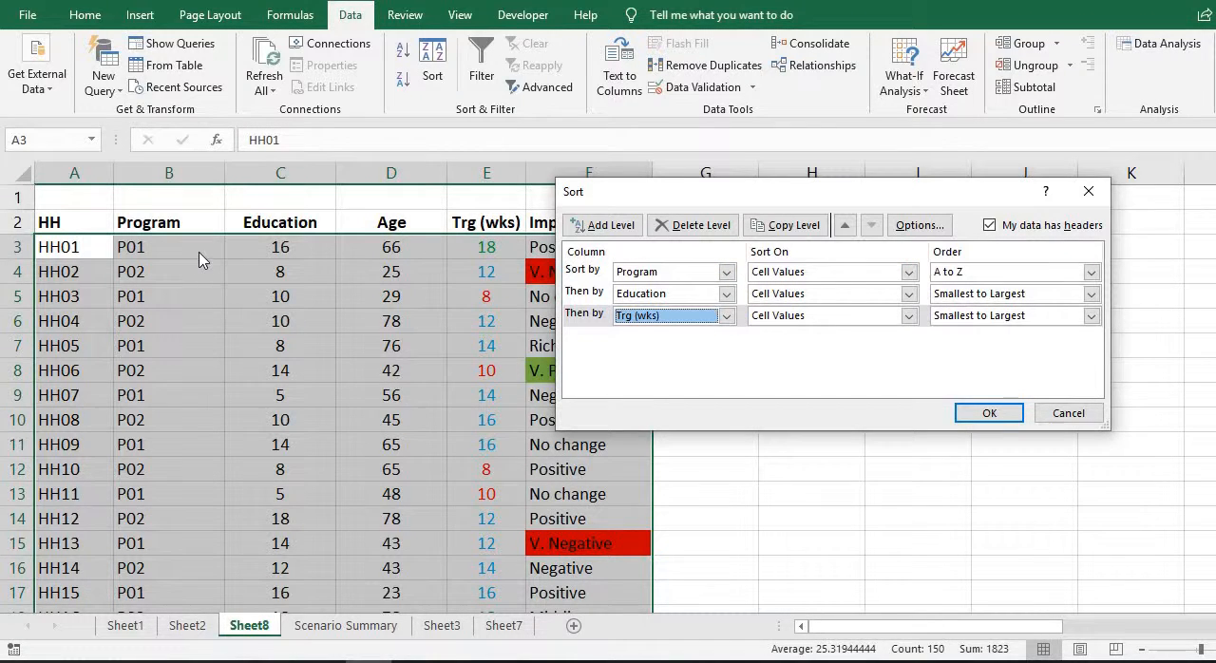
pyautogui.click(908, 272)
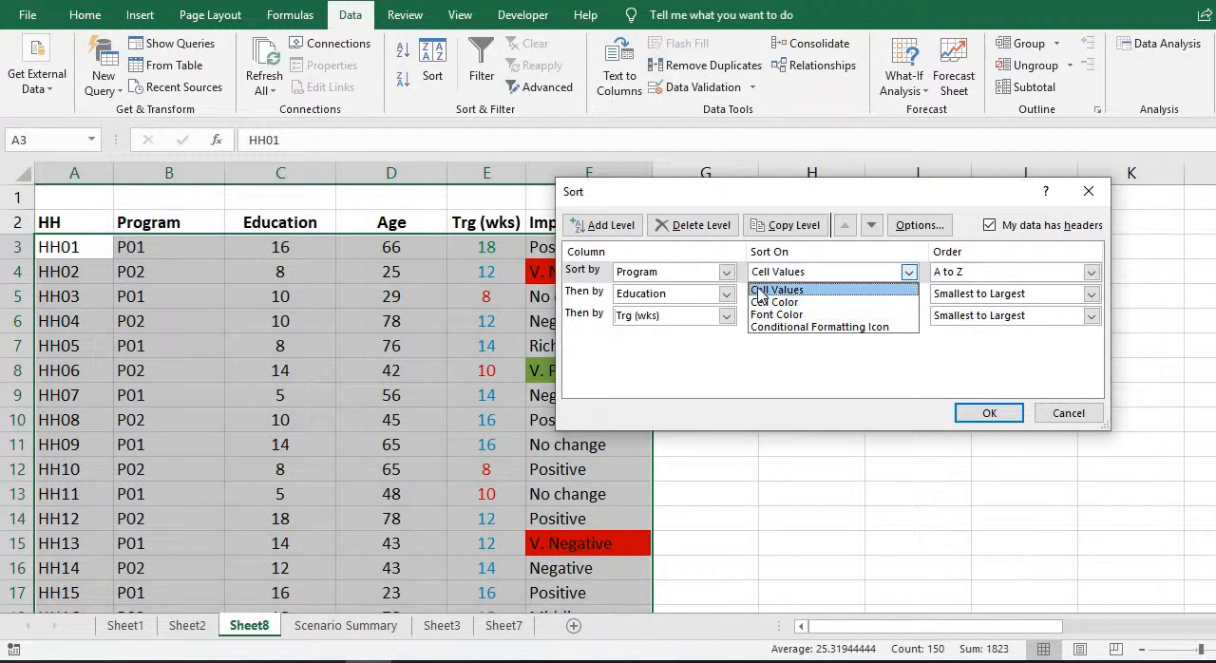
pyautogui.click(776, 290)
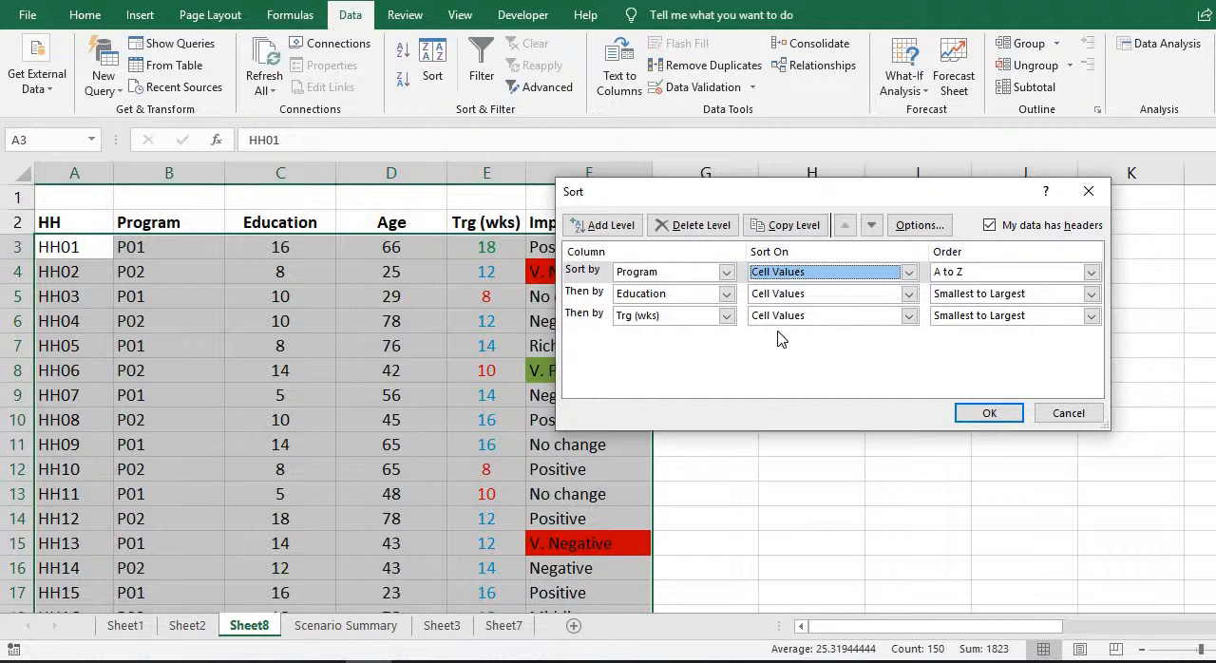
pyautogui.moveTo(610, 414)
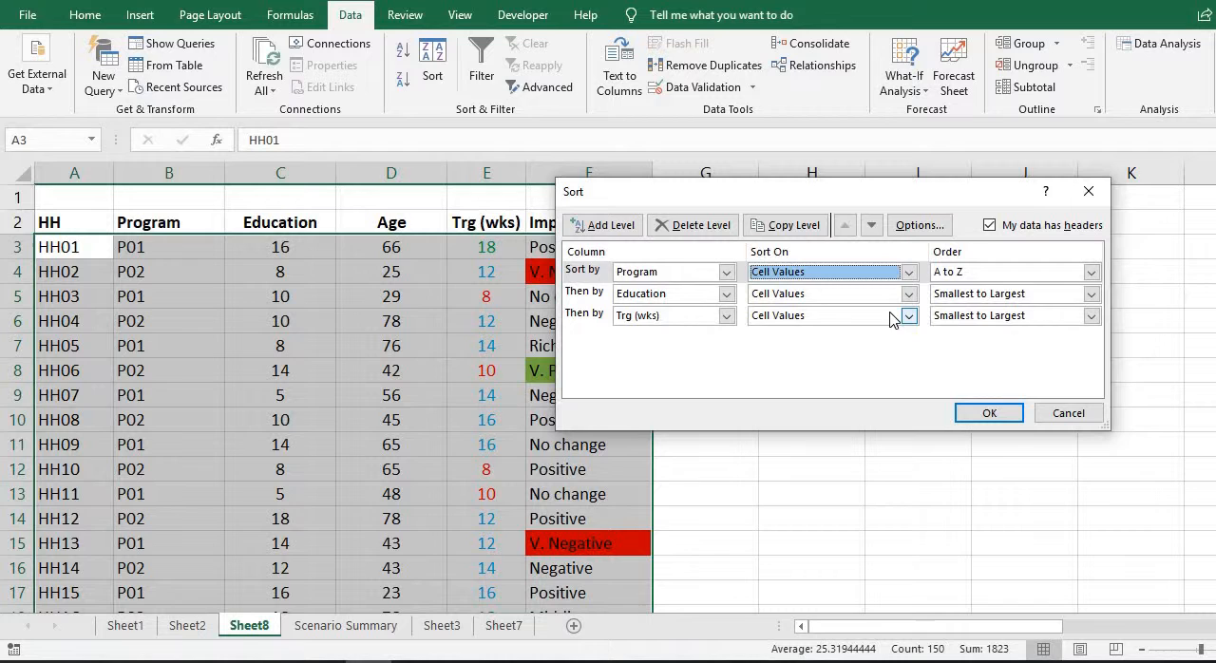
# Make the Trg (wks) level sort on Font Color with green values on top
pyautogui.click(905, 315)
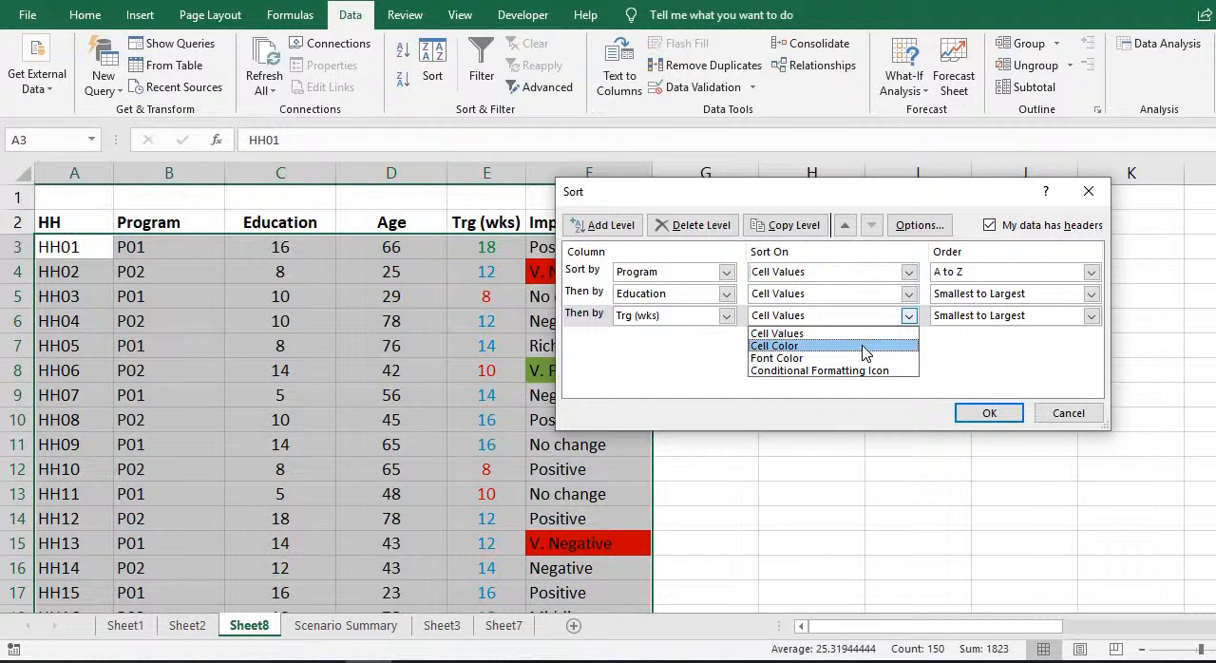
pyautogui.moveTo(821, 369)
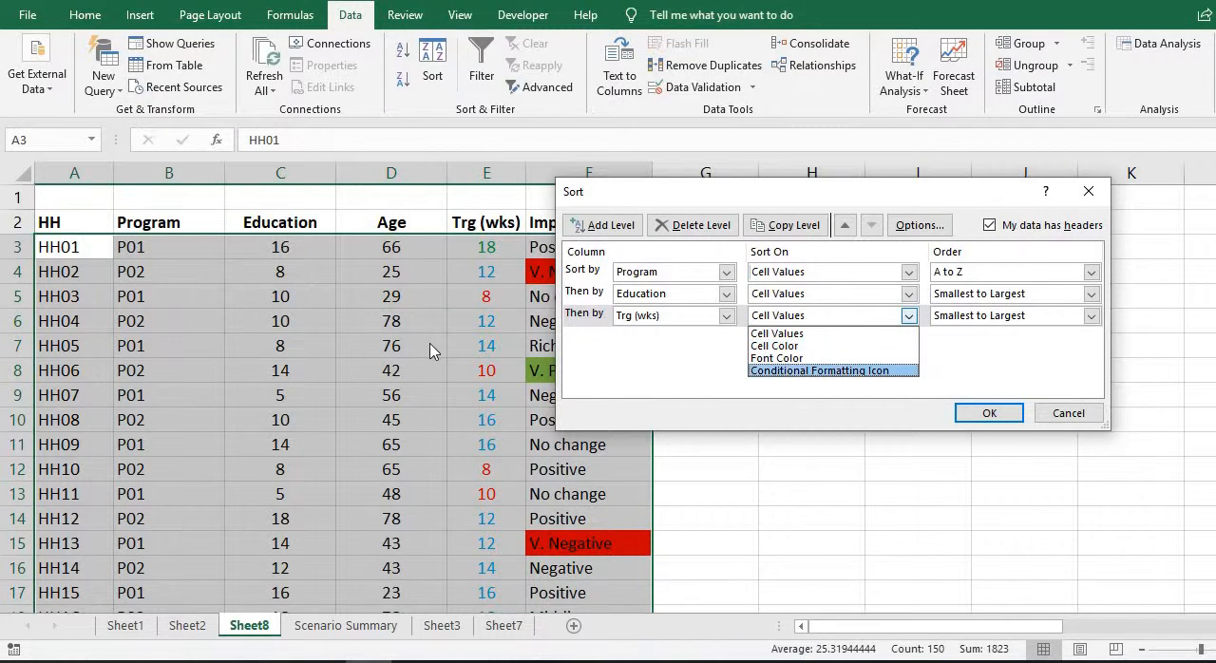
pyautogui.moveTo(776, 358)
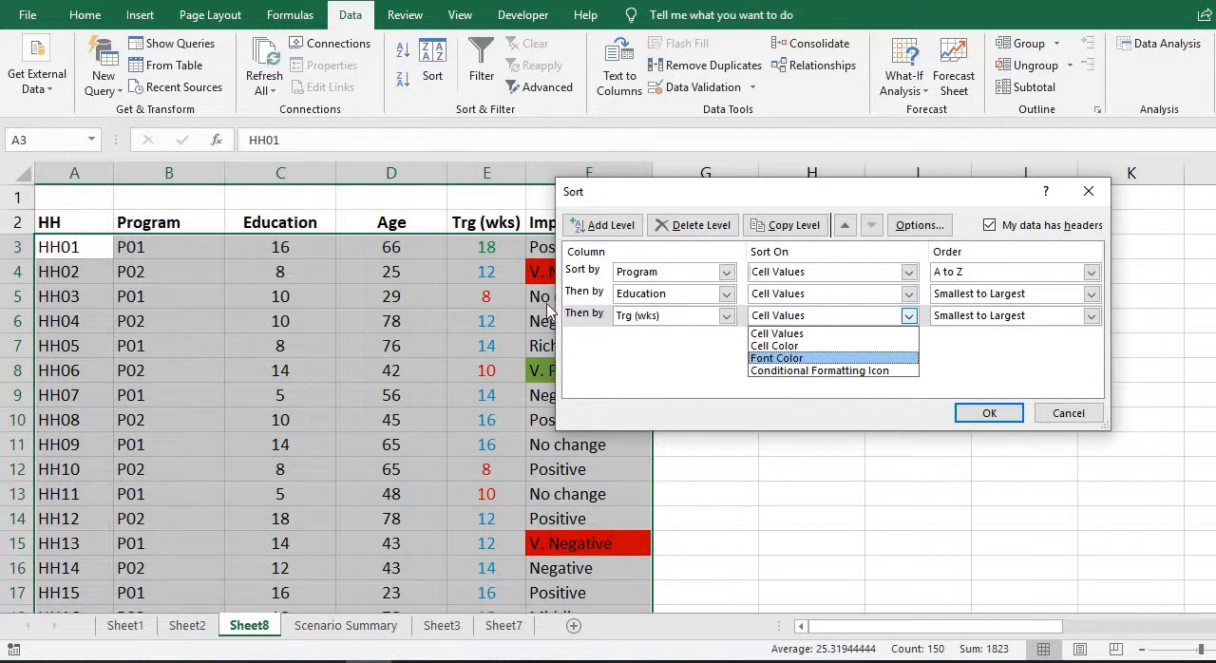
pyautogui.moveTo(779, 366)
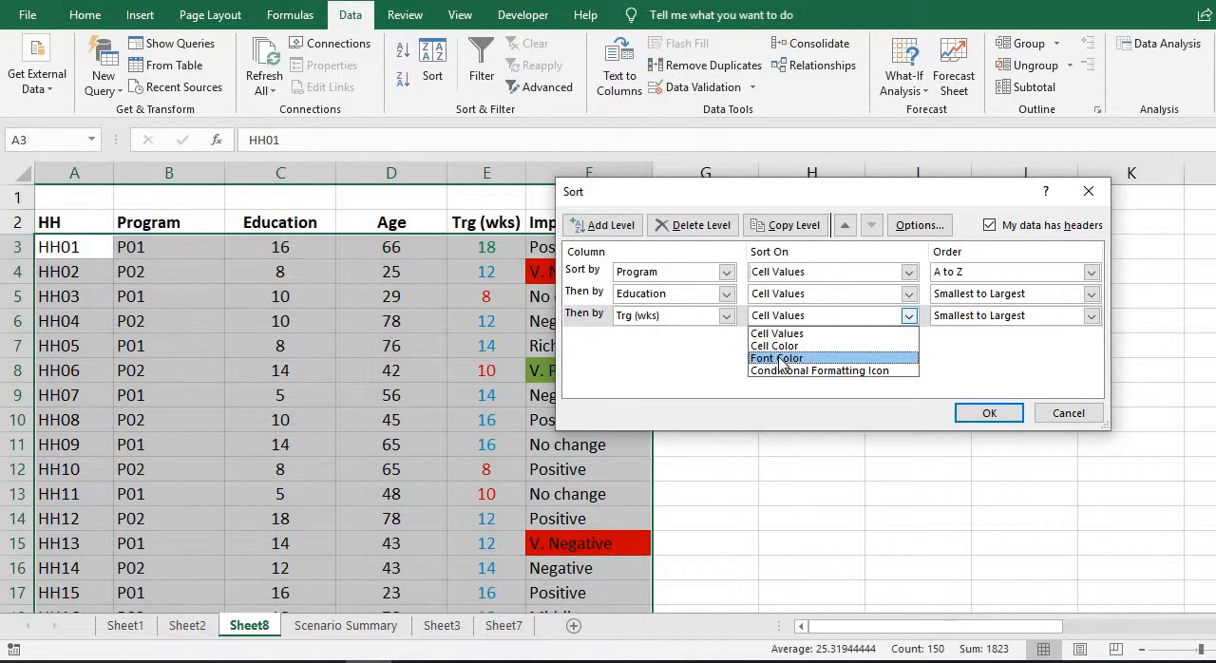
pyautogui.click(775, 358)
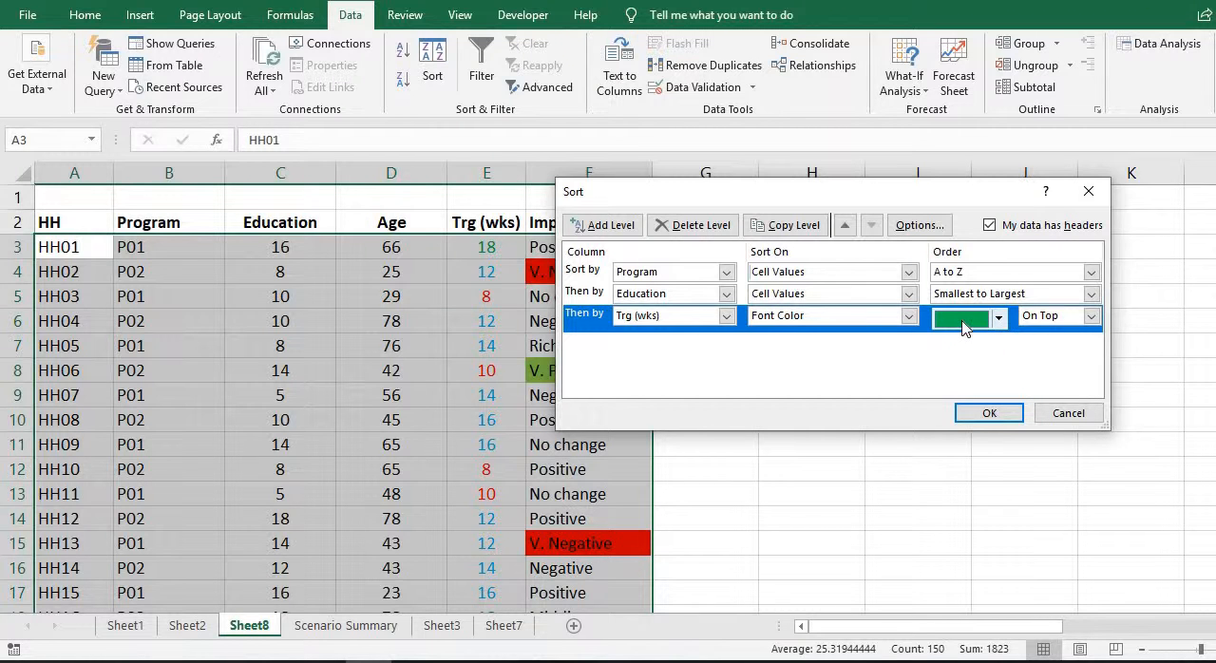
pyautogui.moveTo(998, 332)
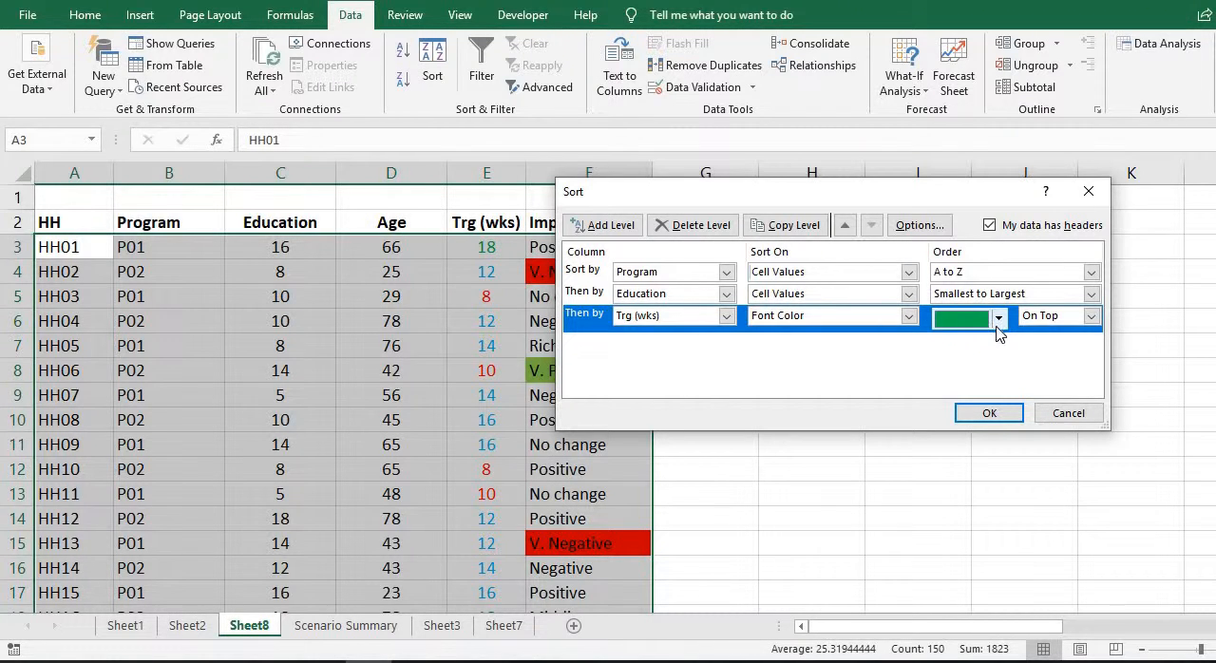
pyautogui.click(998, 317)
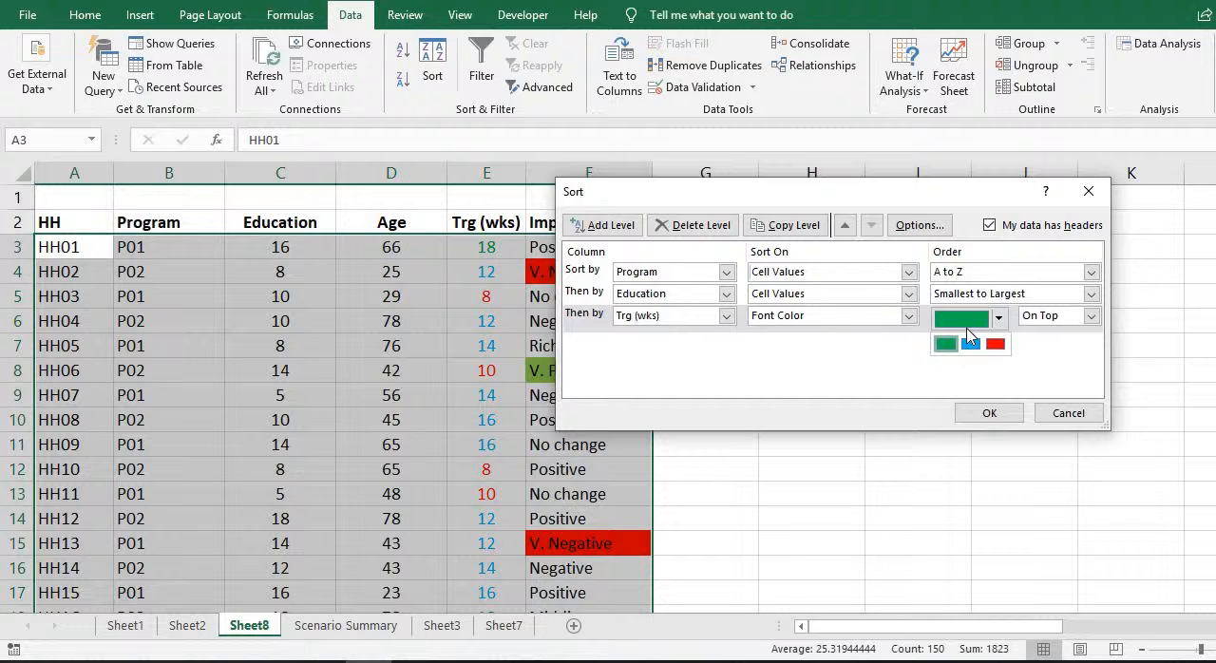
pyautogui.click(946, 344)
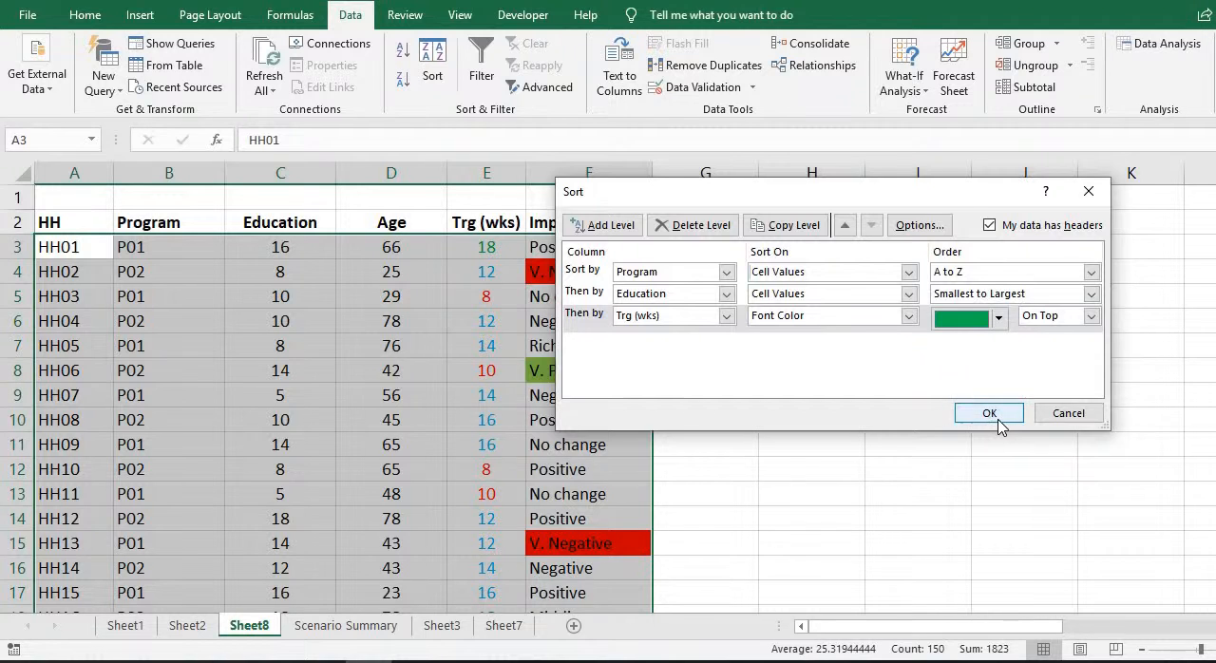
# Apply the three-level sort and review the P01 block and first Education value
pyautogui.click(989, 412)
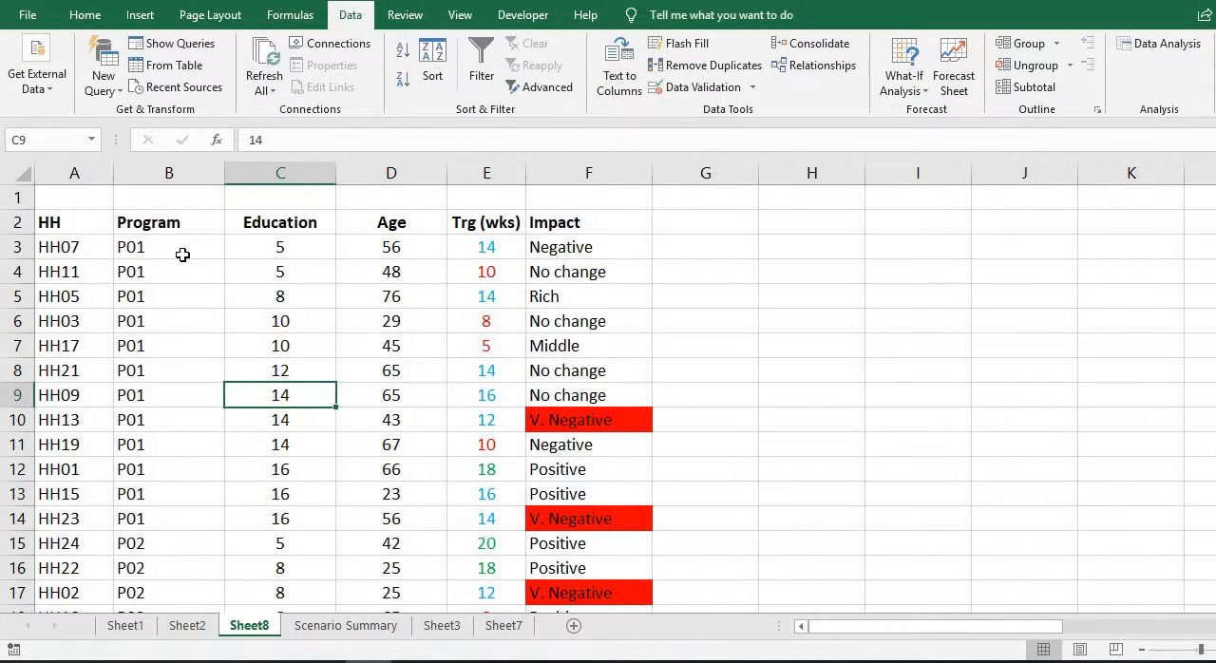
pyautogui.moveTo(169, 246); pyautogui.dragTo(169, 493)
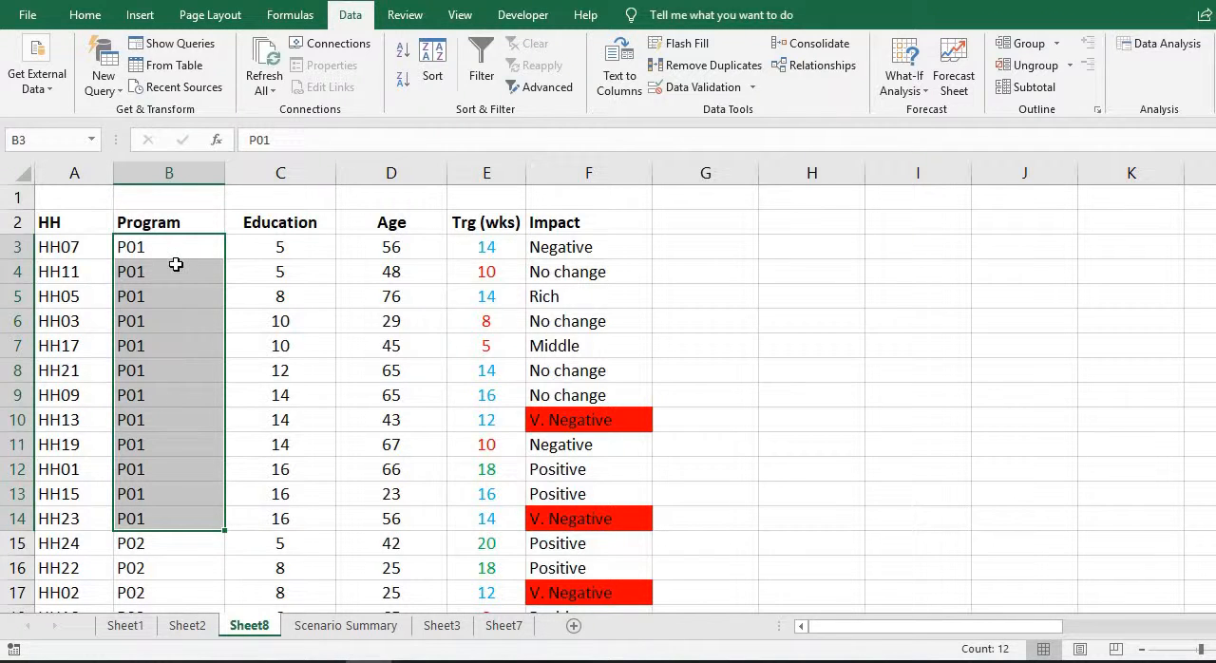
pyautogui.moveTo(191, 240)
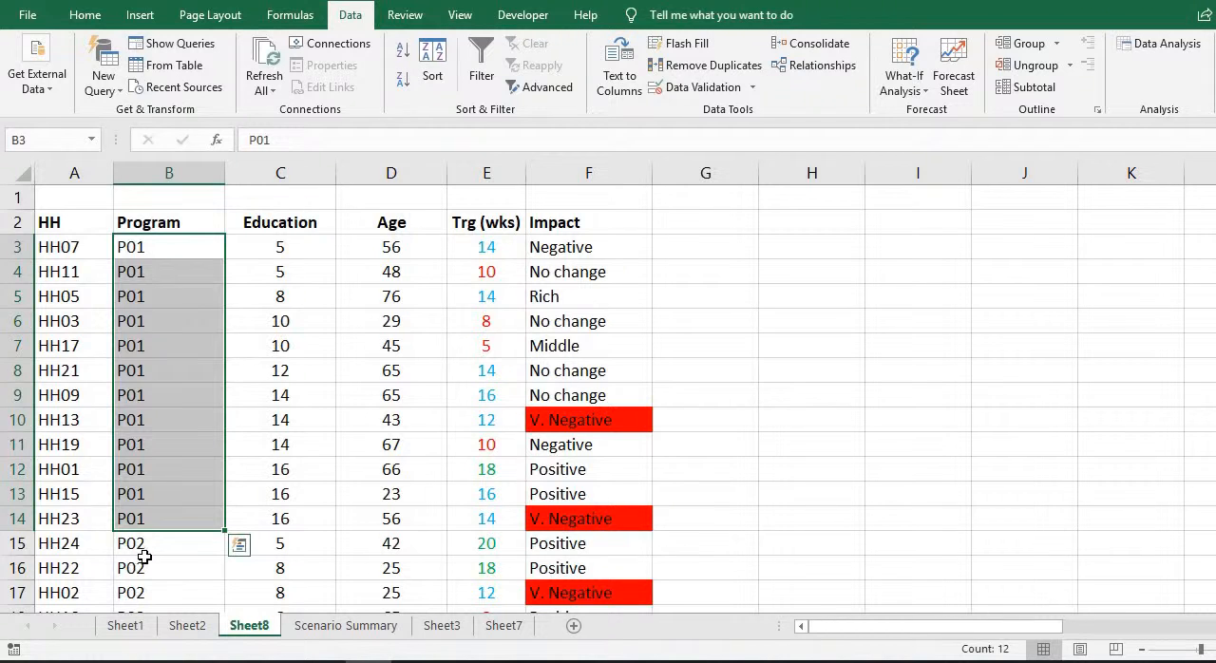
pyautogui.scroll(-3)
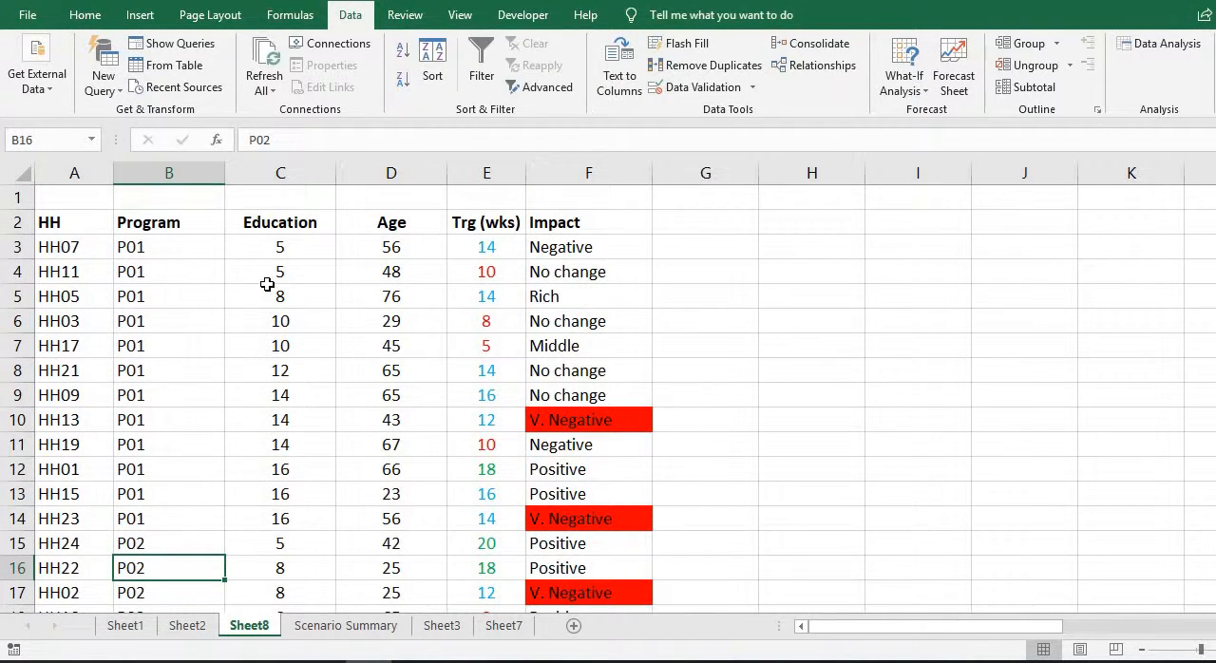
pyautogui.moveTo(164, 280)
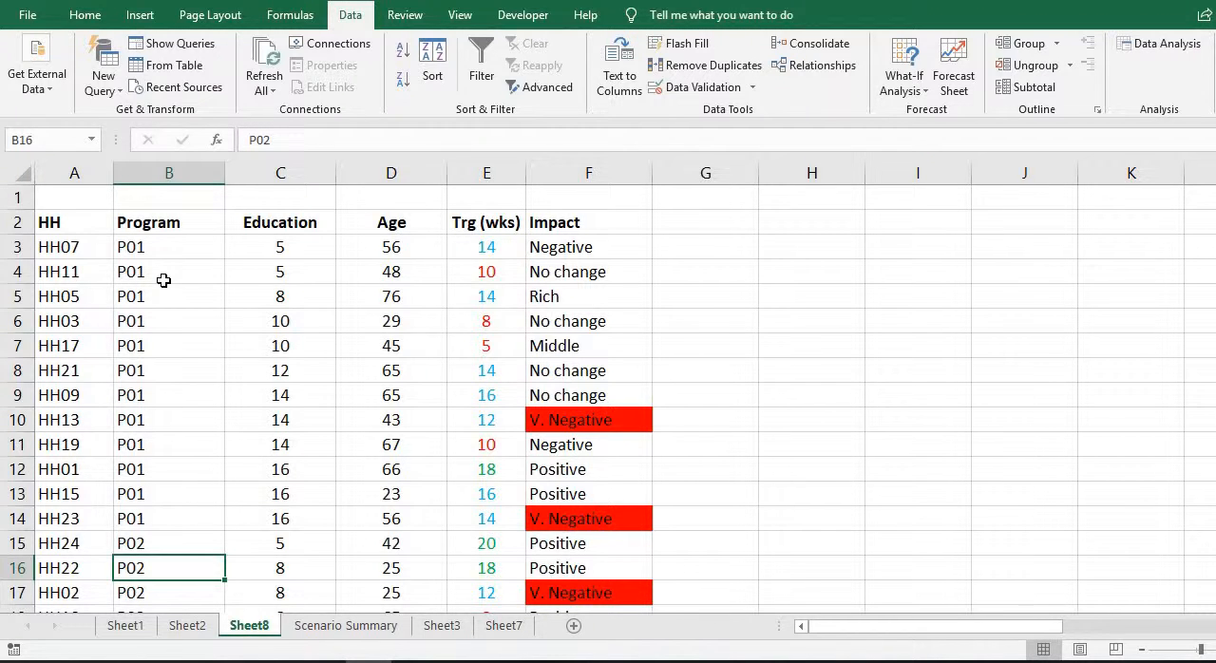
pyautogui.moveTo(273, 255)
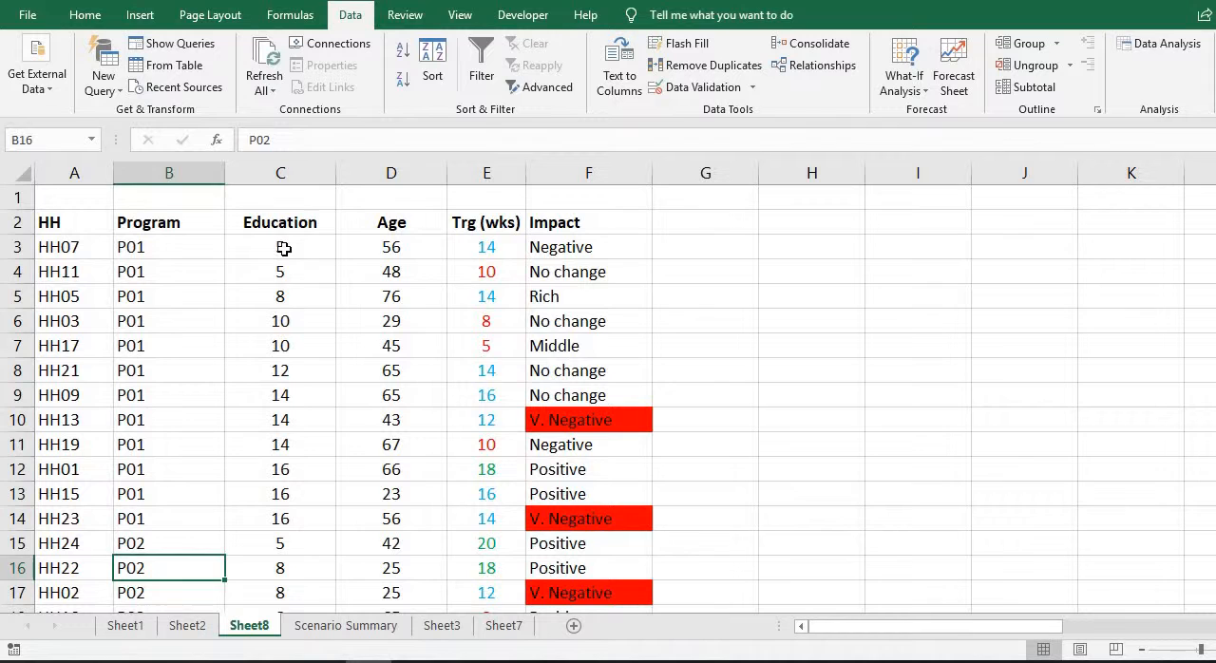
pyautogui.click(280, 247)
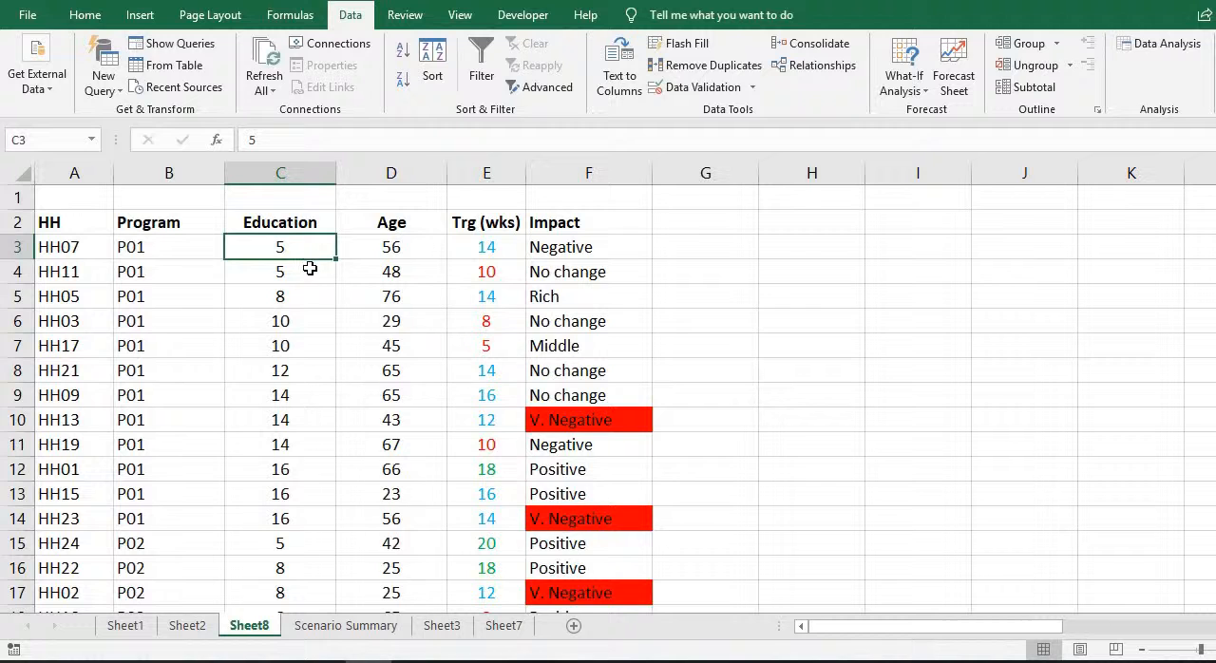
pyautogui.moveTo(299, 535)
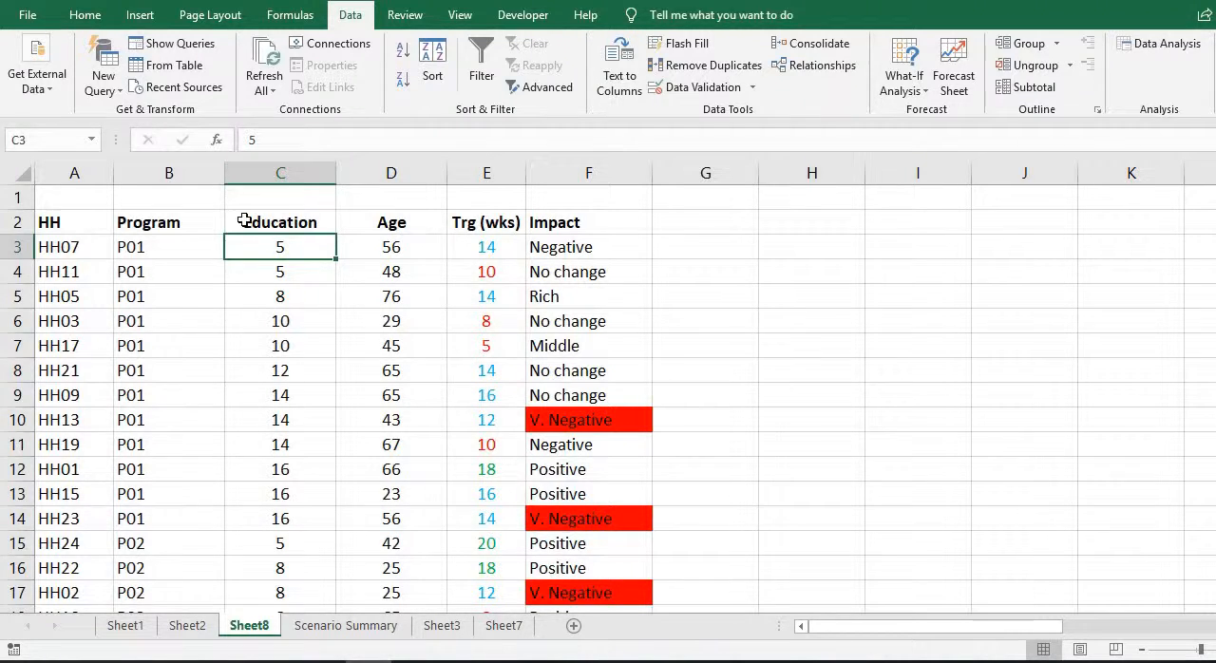
pyautogui.moveTo(518, 259)
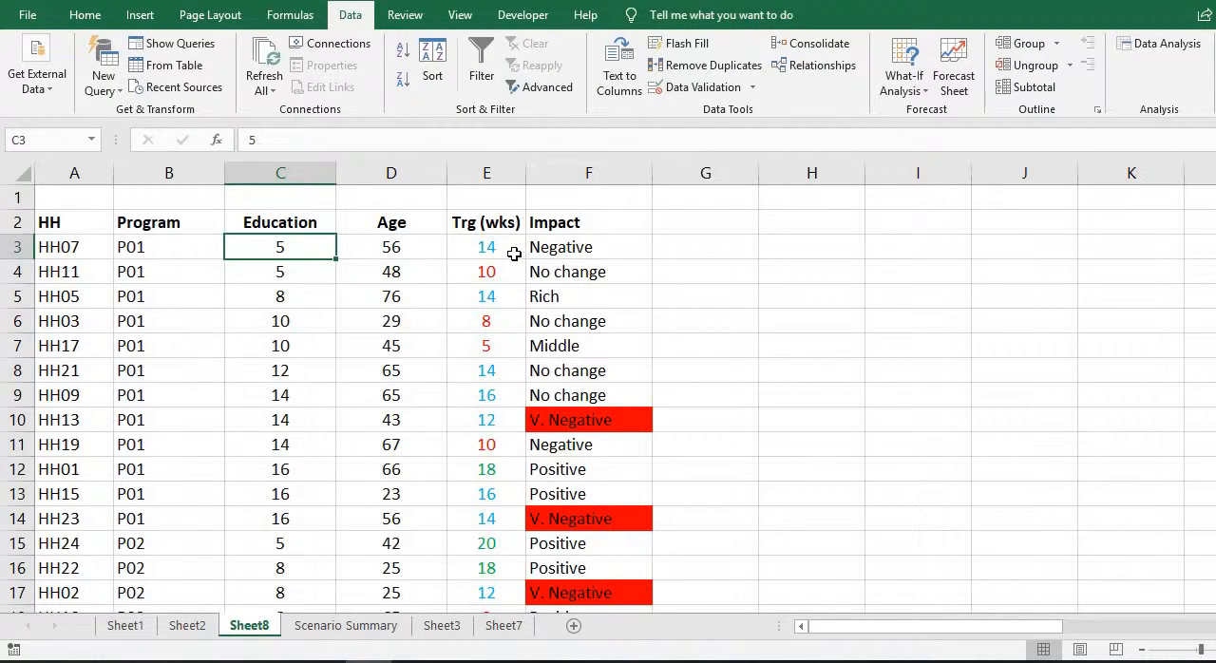
pyautogui.moveTo(467, 555)
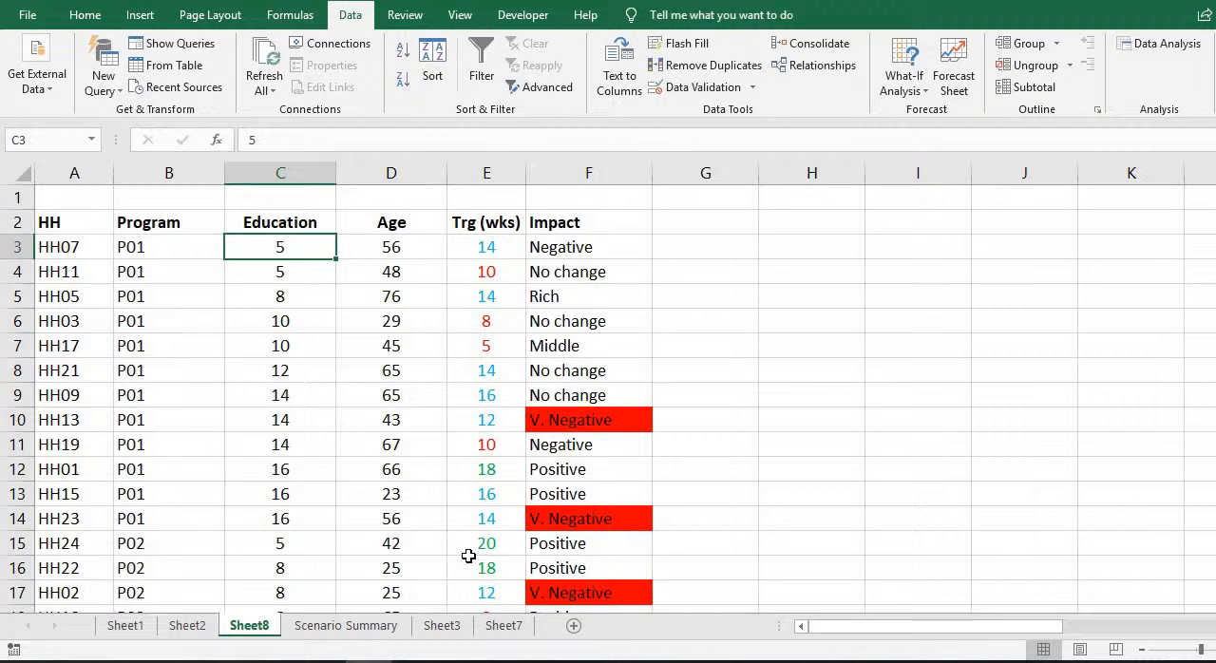
pyautogui.moveTo(479, 584)
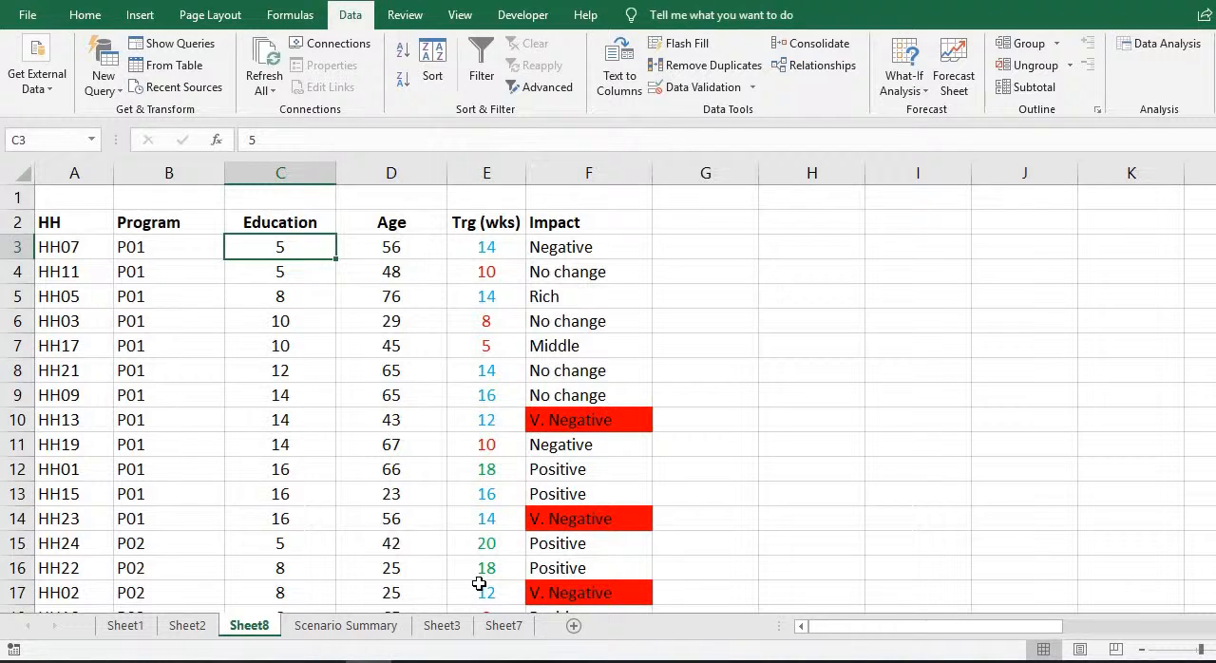
pyautogui.moveTo(480, 584)
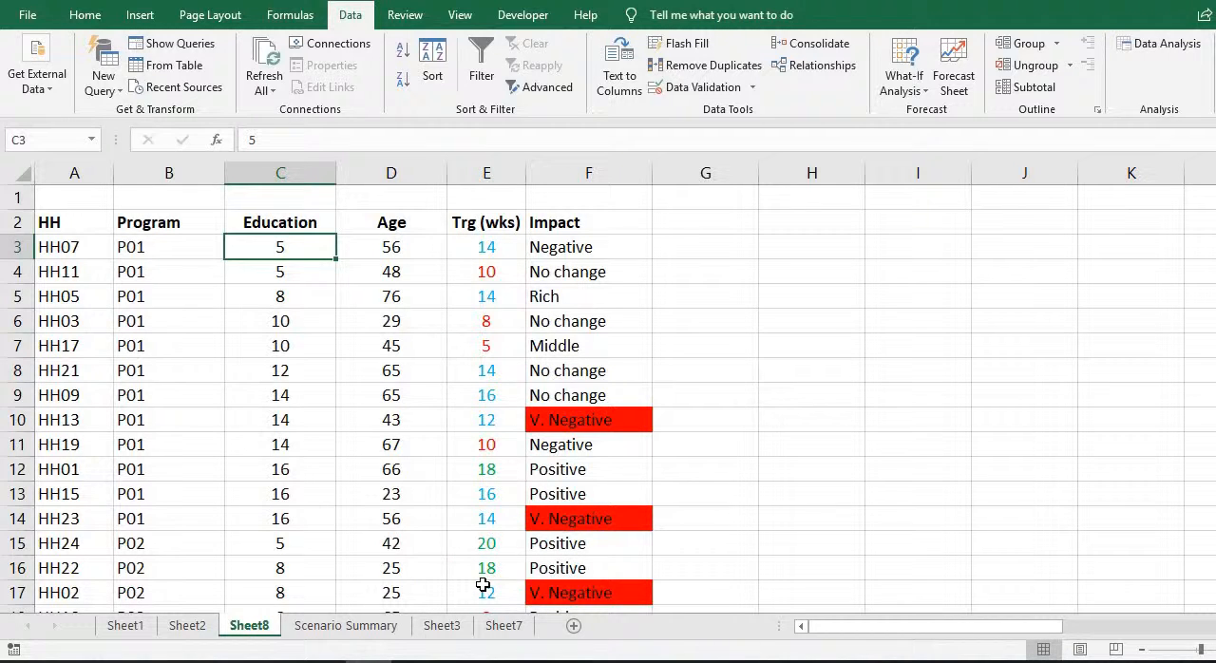
pyautogui.moveTo(493, 565)
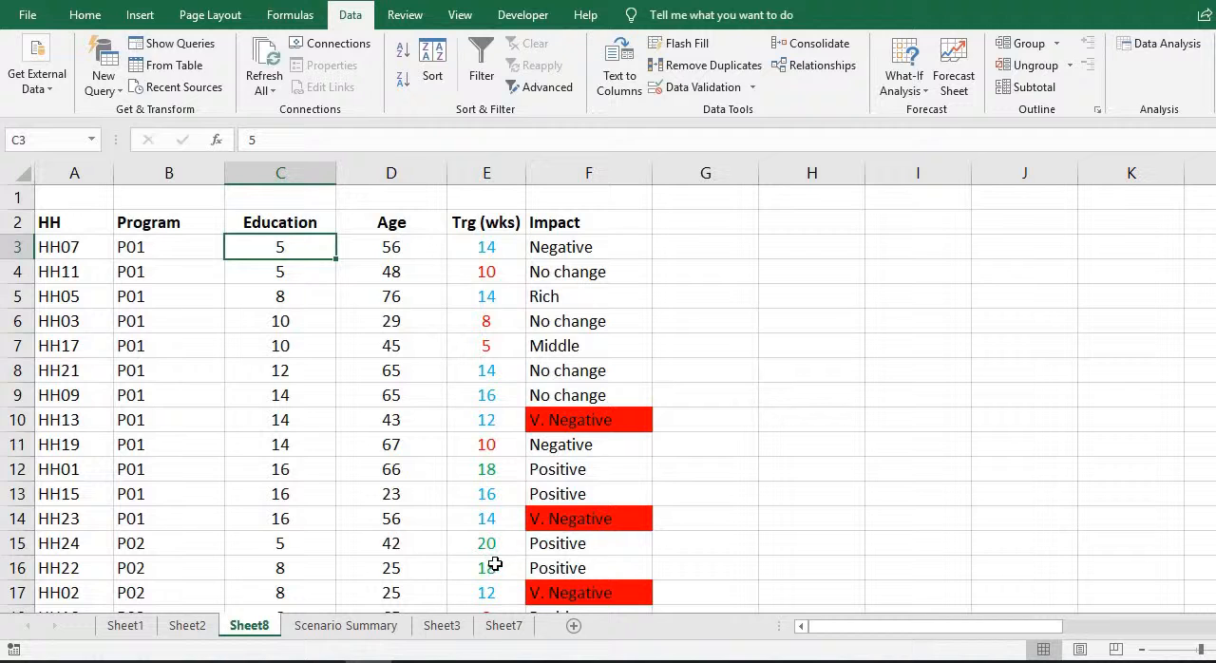